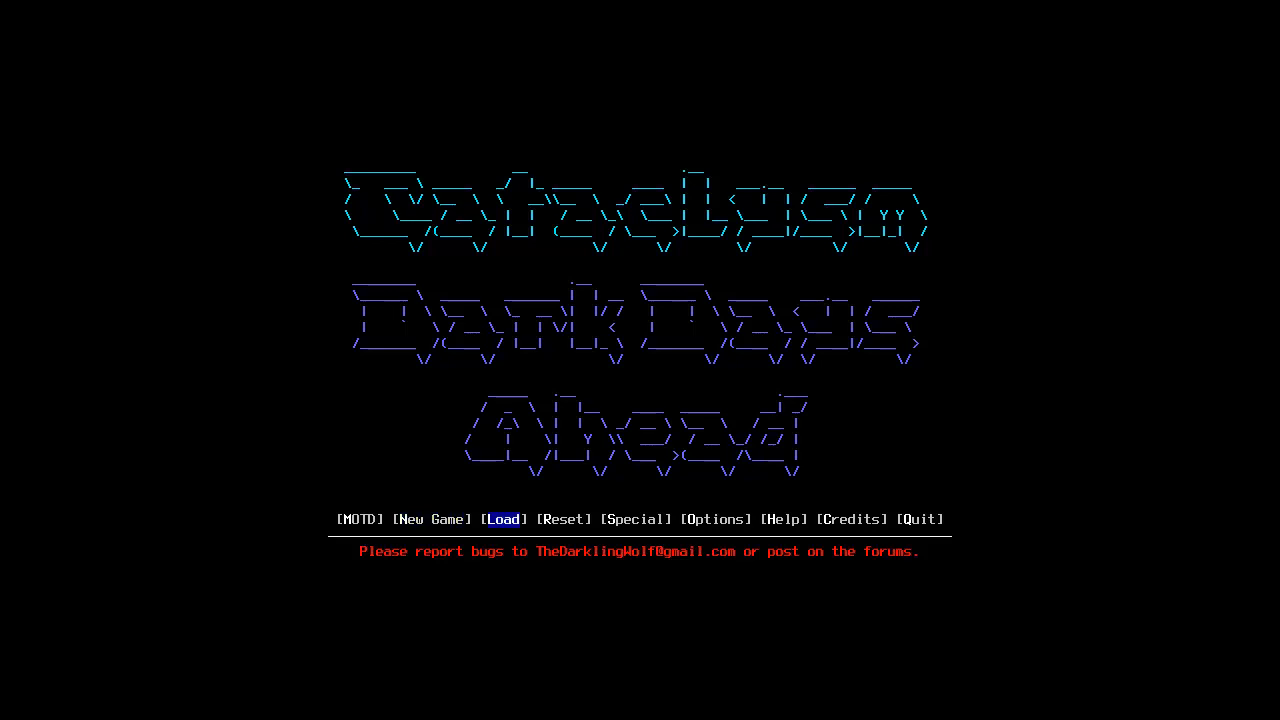
# - Bring up the New Game options with the preset character list
pyautogui.click(432, 520)
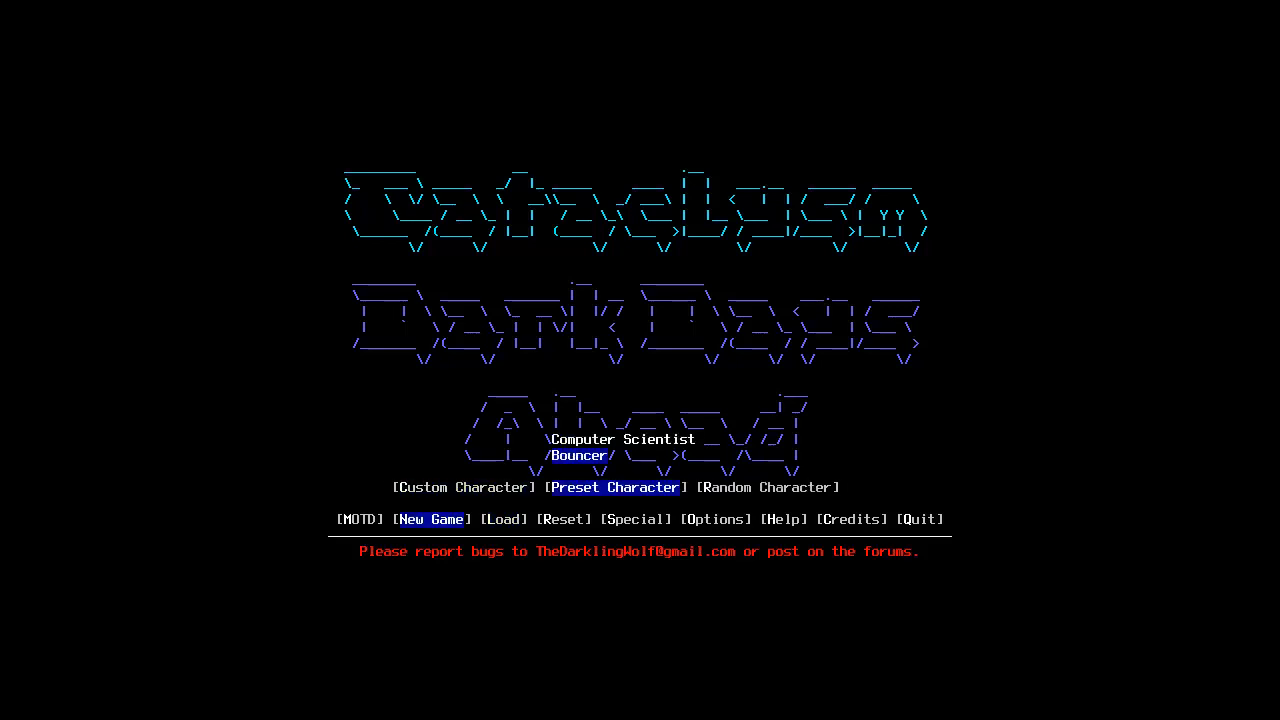
# - Start a new character and return to the TRAITS page with all 12/12 traits spent
pyautogui.click(432, 520)
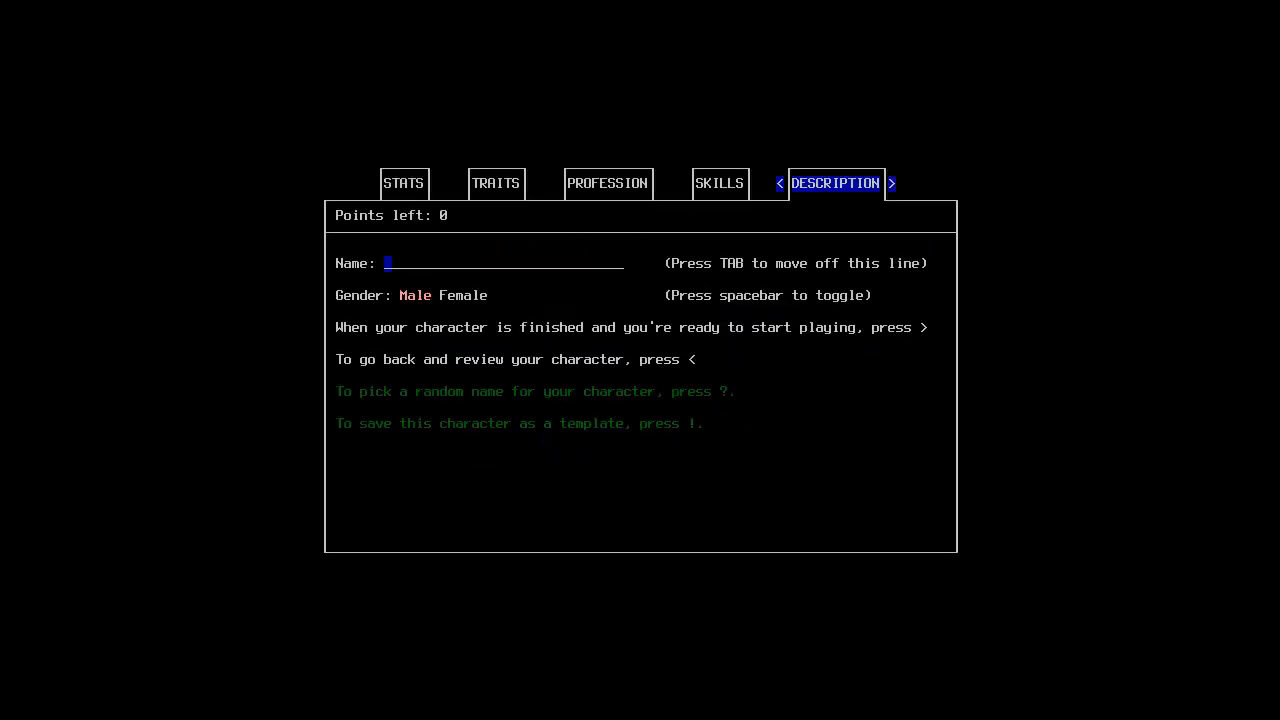
pyautogui.click(404, 184)
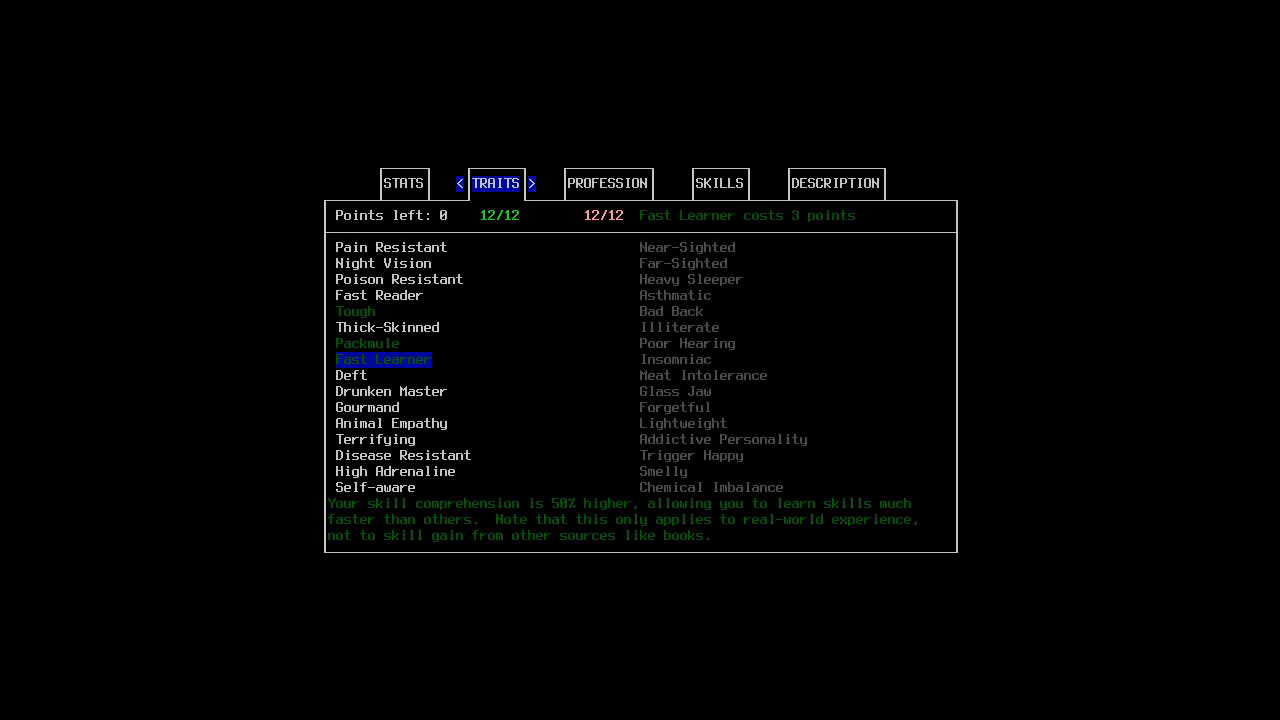
# - Choose the Chain Smoker profession and name the character 'Samuel Jenkins'
pyautogui.click(608, 184)
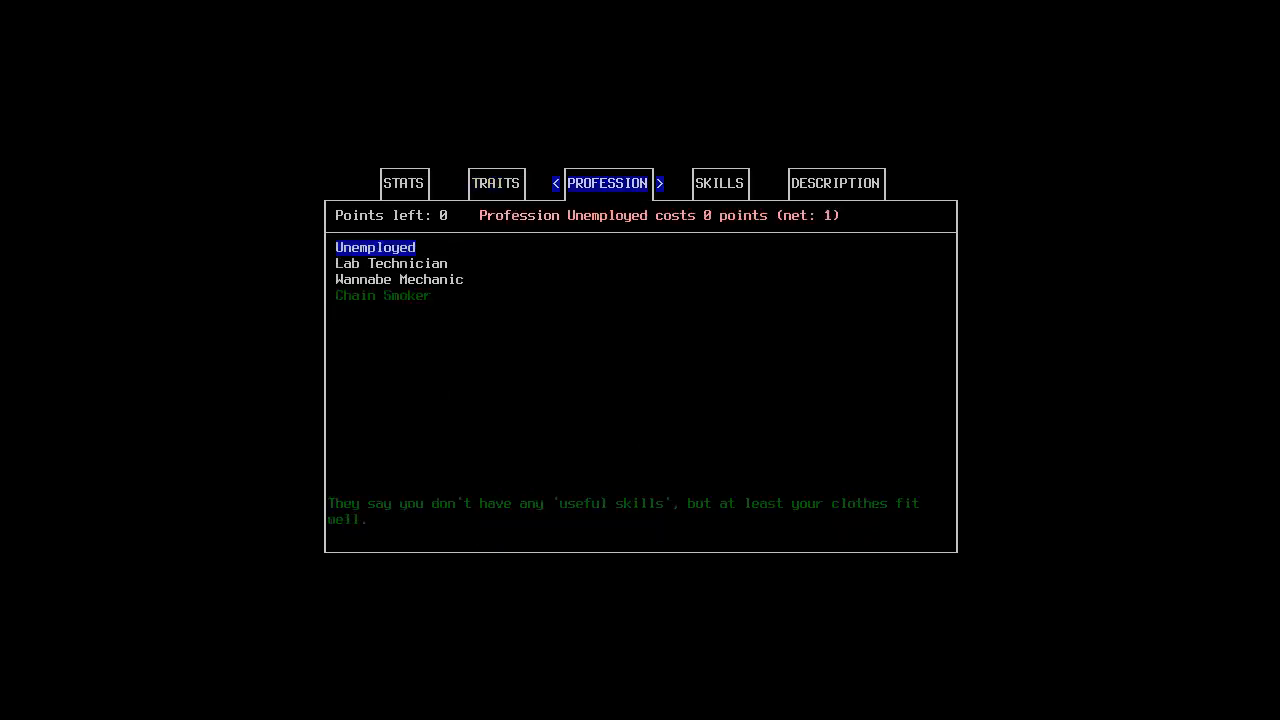
pyautogui.click(382, 296)
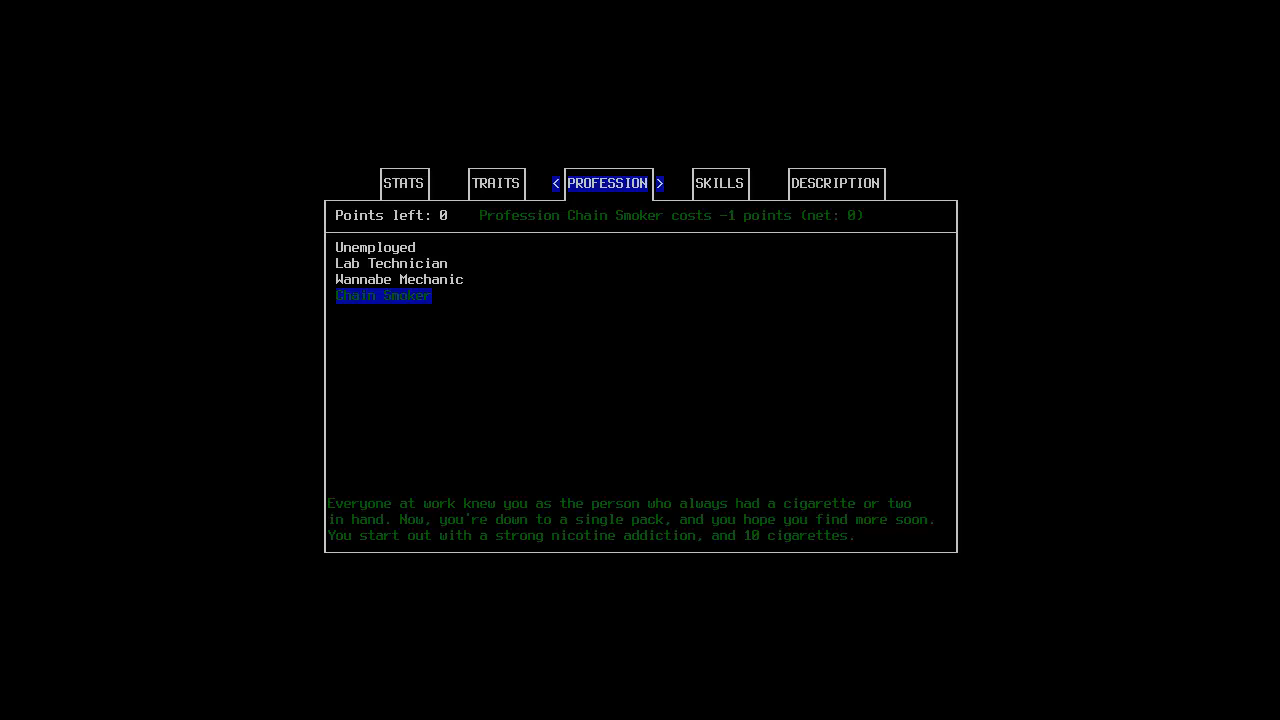
pyautogui.click(720, 184)
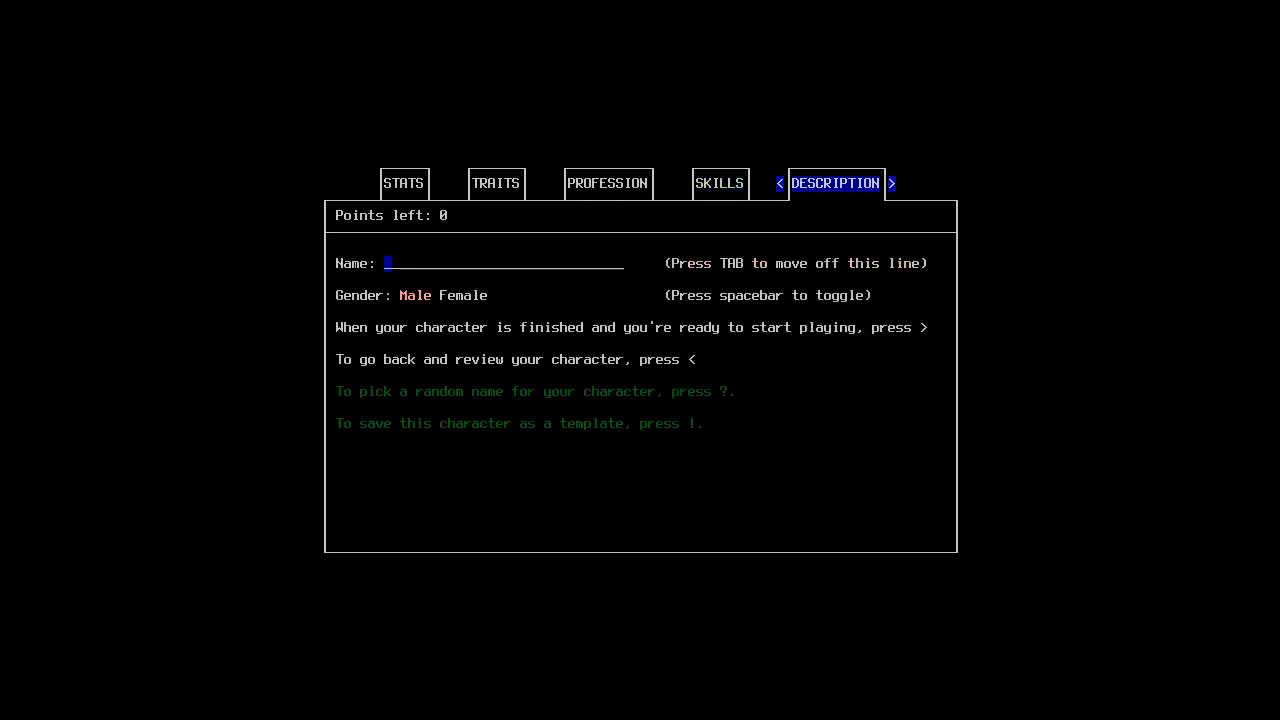
pyautogui.write('Samuel Jenkins')
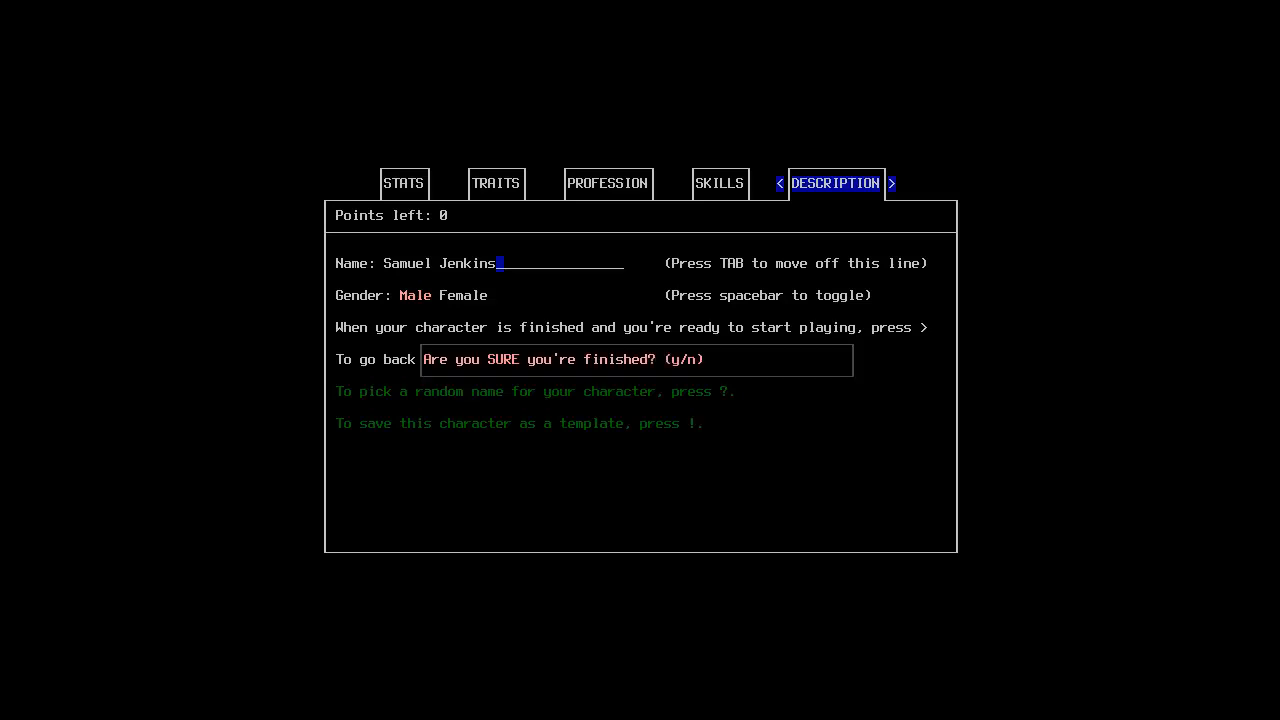
# - Confirm the finished character with y and return from the overmap to play in the evac shelter
pyautogui.press('y')
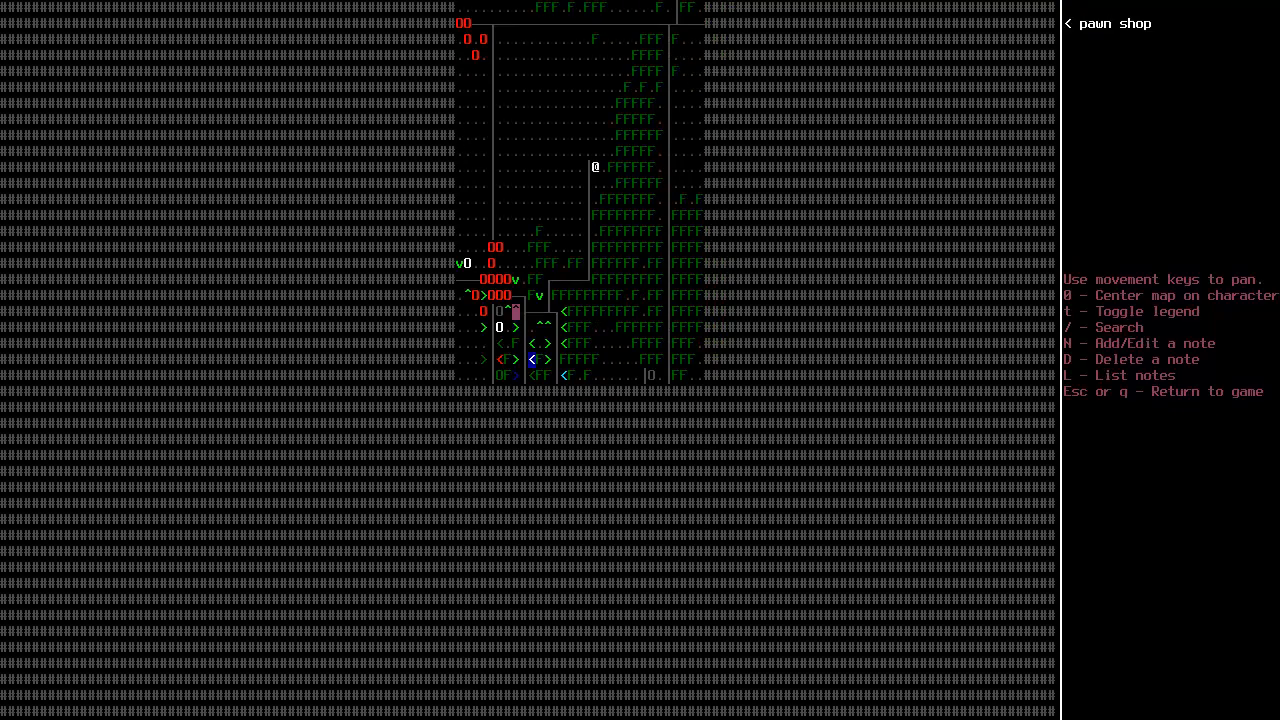
pyautogui.press('Escape')
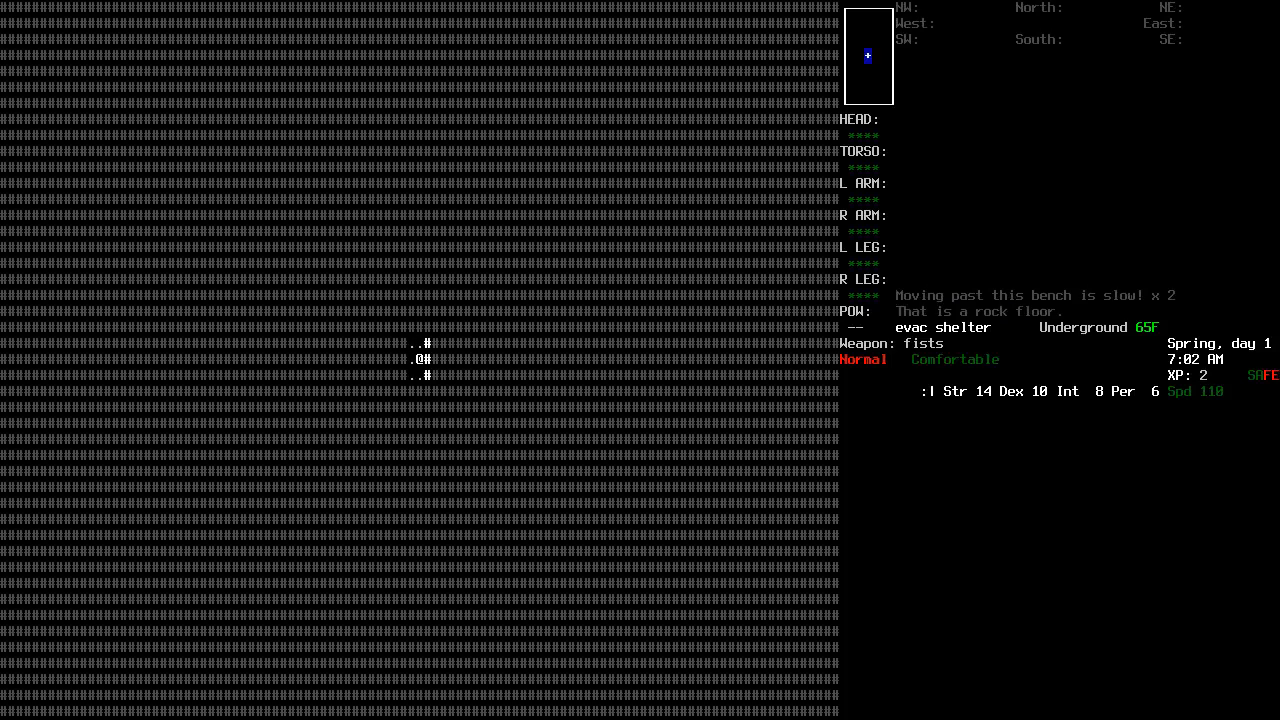
# - Check the inventory and put on the knit hat found in the shelter
pyautogui.press('i')
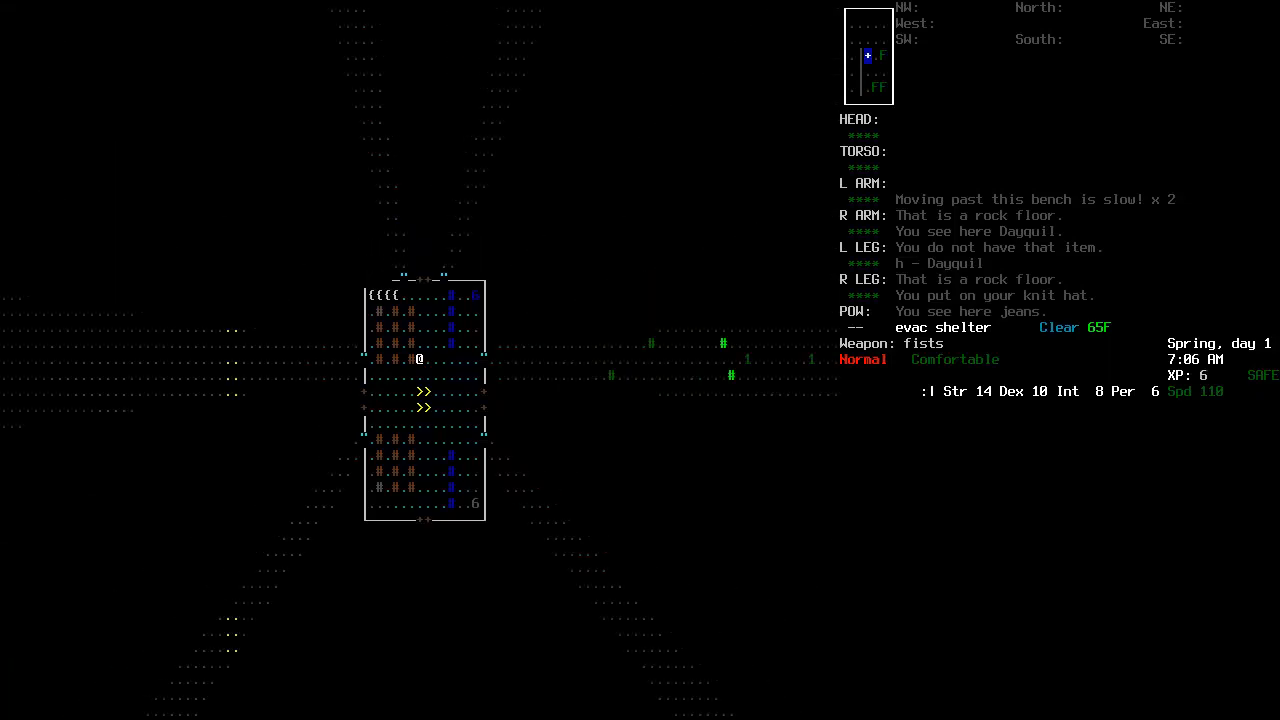
pyautogui.press('s')
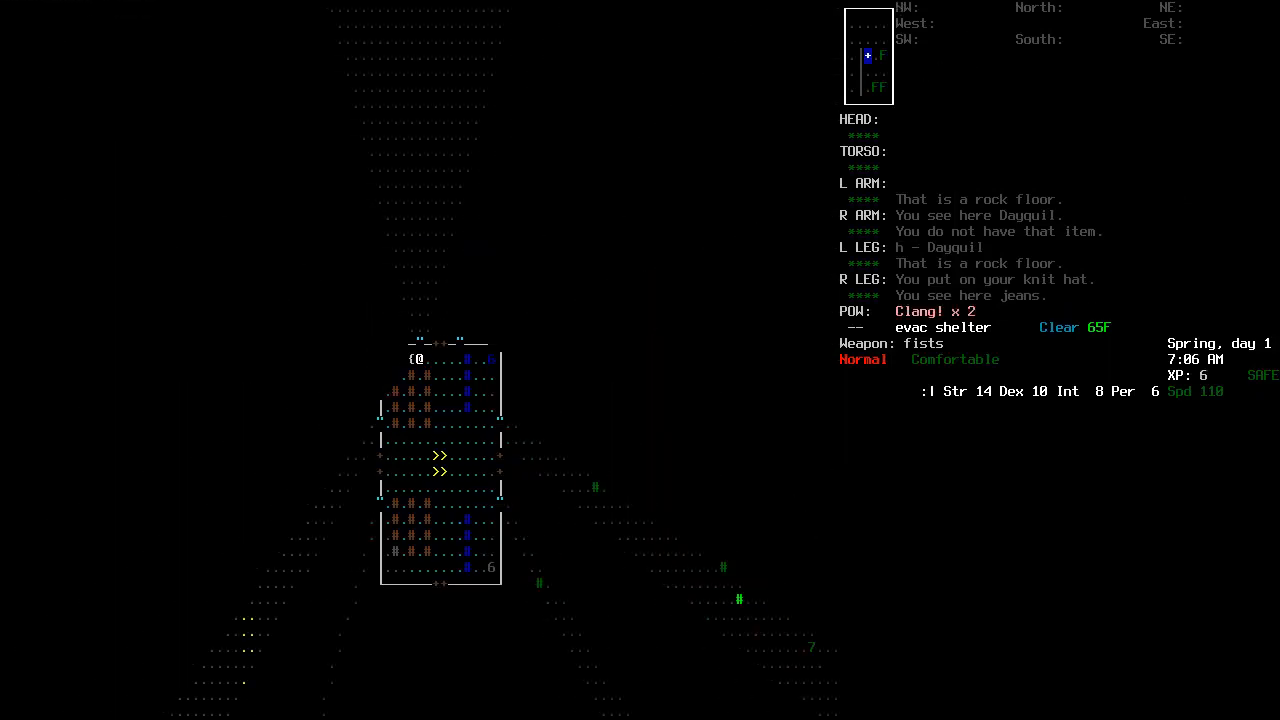
pyautogui.press('s')
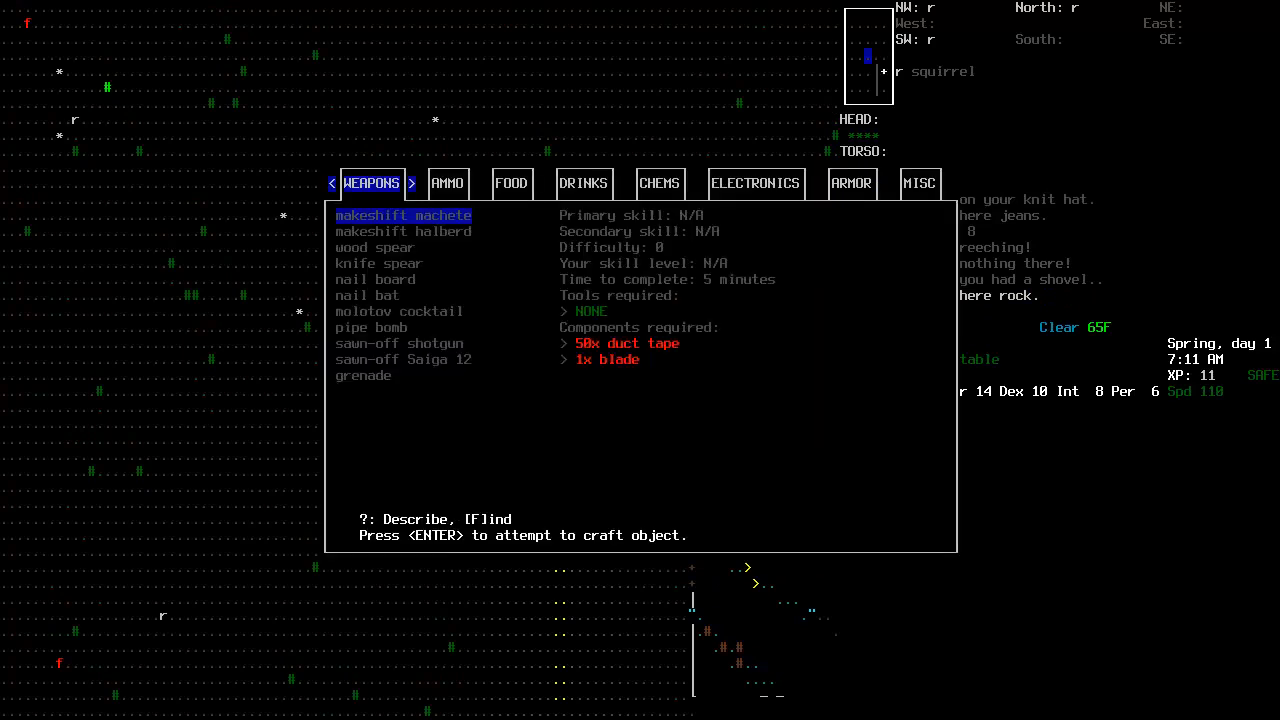
# - Browse the crafting menu's weapon recipes before heading out with the crowbar
pyautogui.click(920, 184)
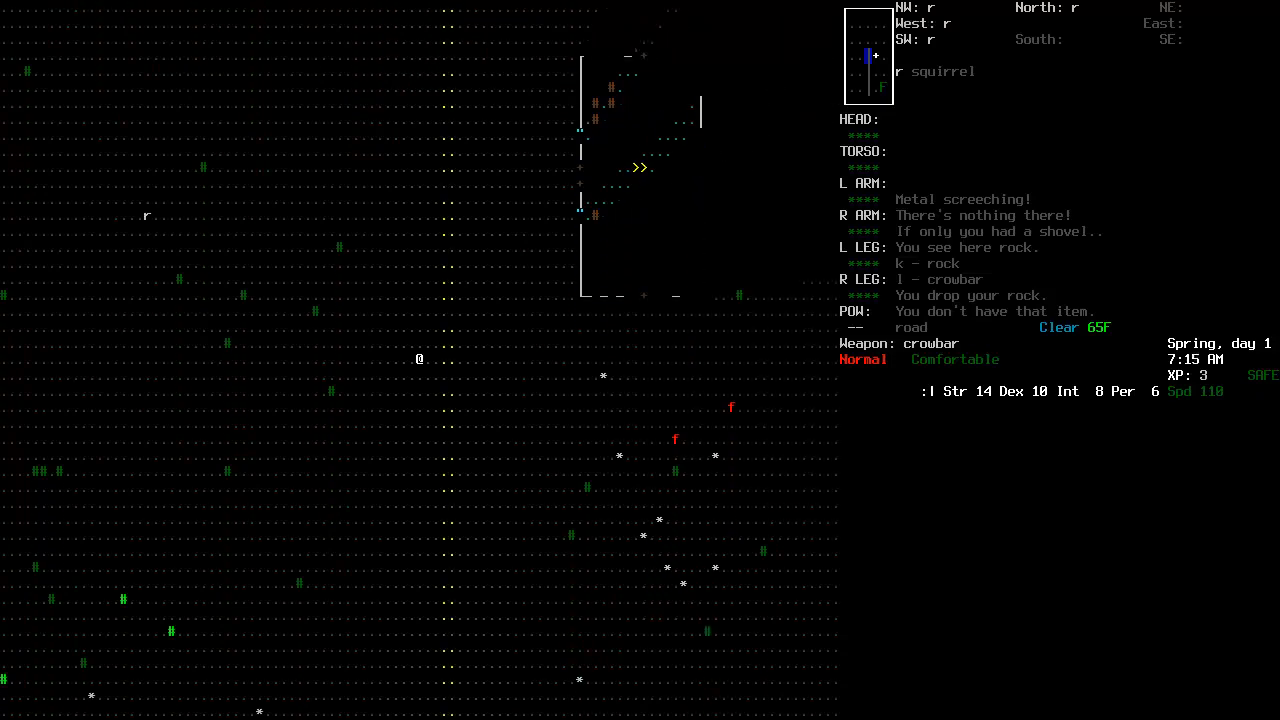
# - Walk north along the road, checking the area map, past the approaching zombies
pyautogui.press('up')
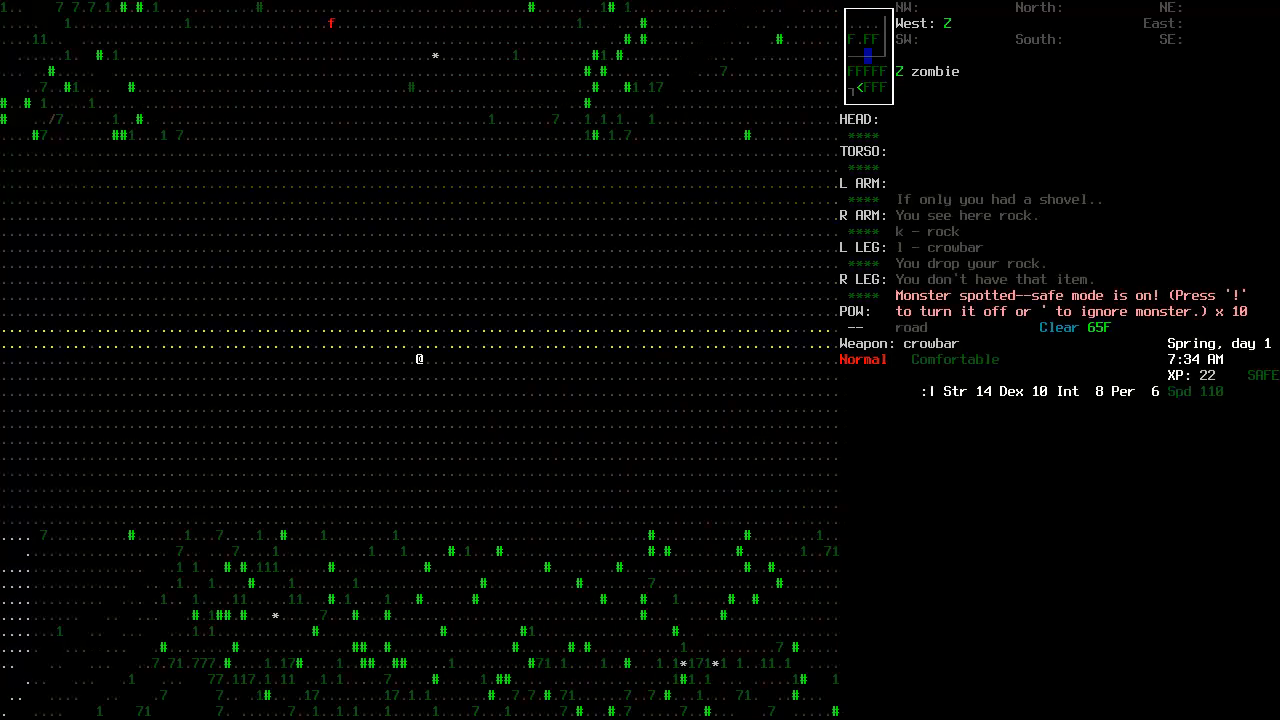
pyautogui.press('m')
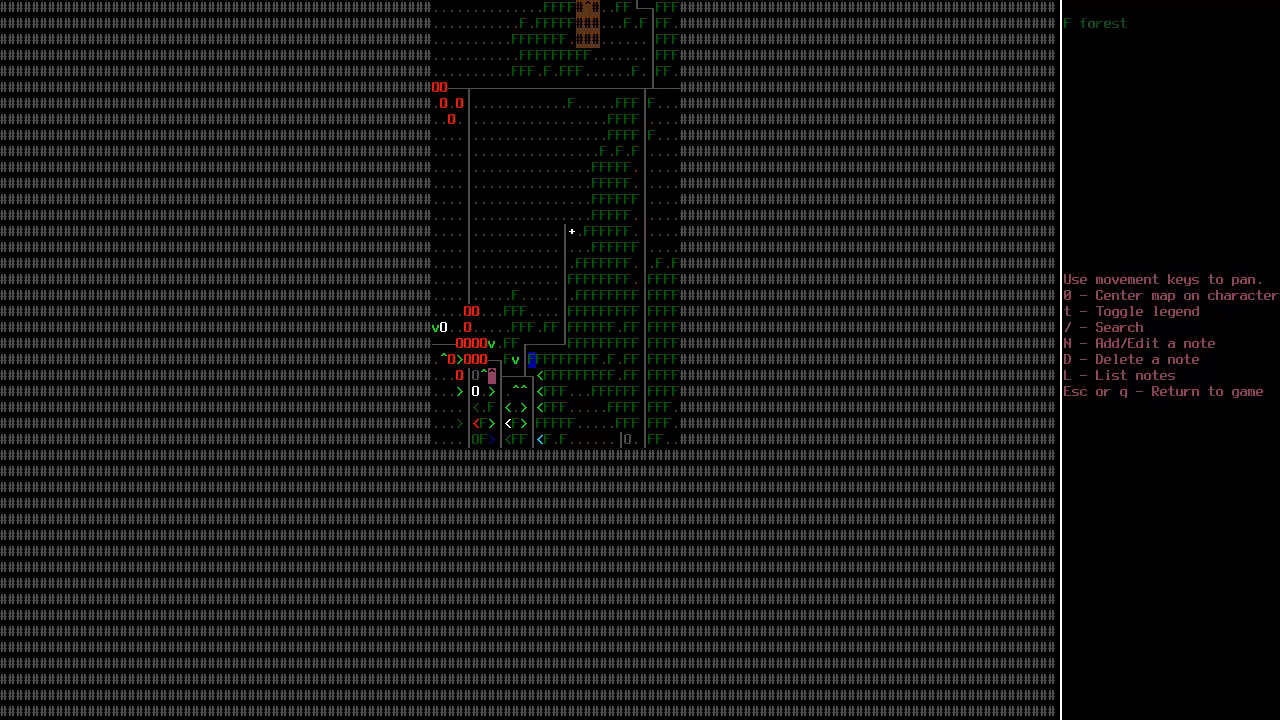
pyautogui.press('Escape')
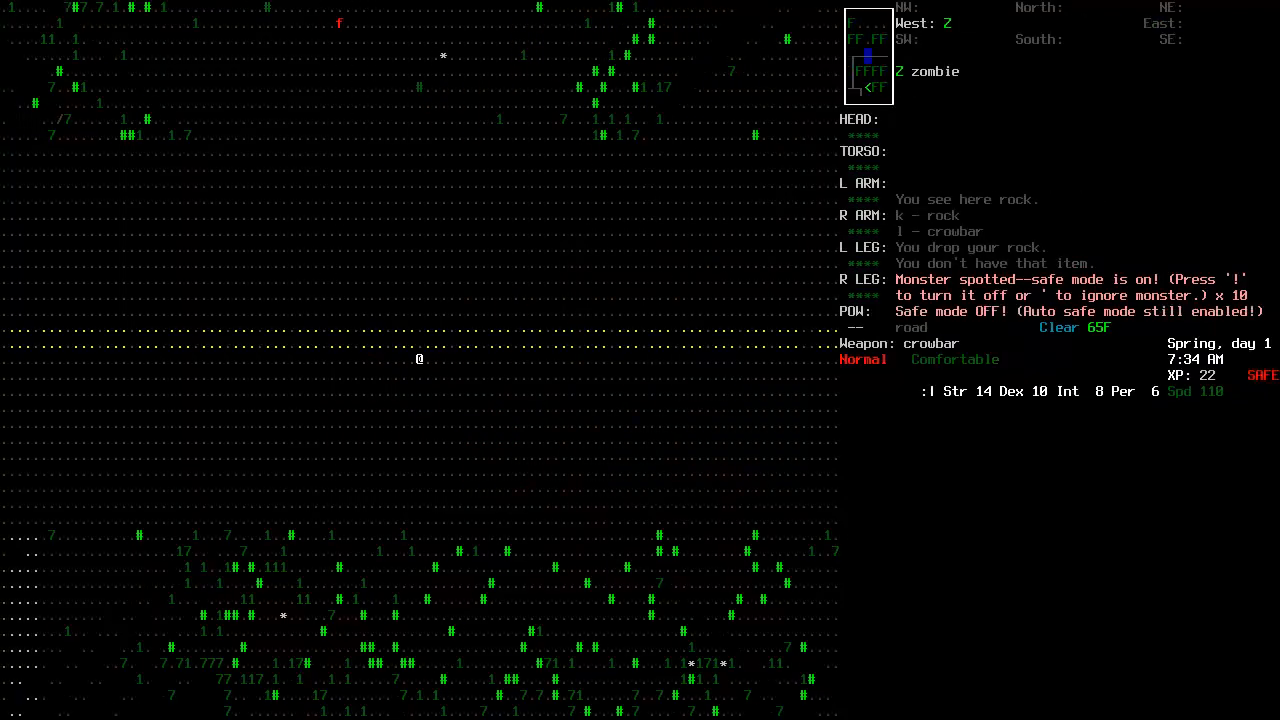
pyautogui.press('up')
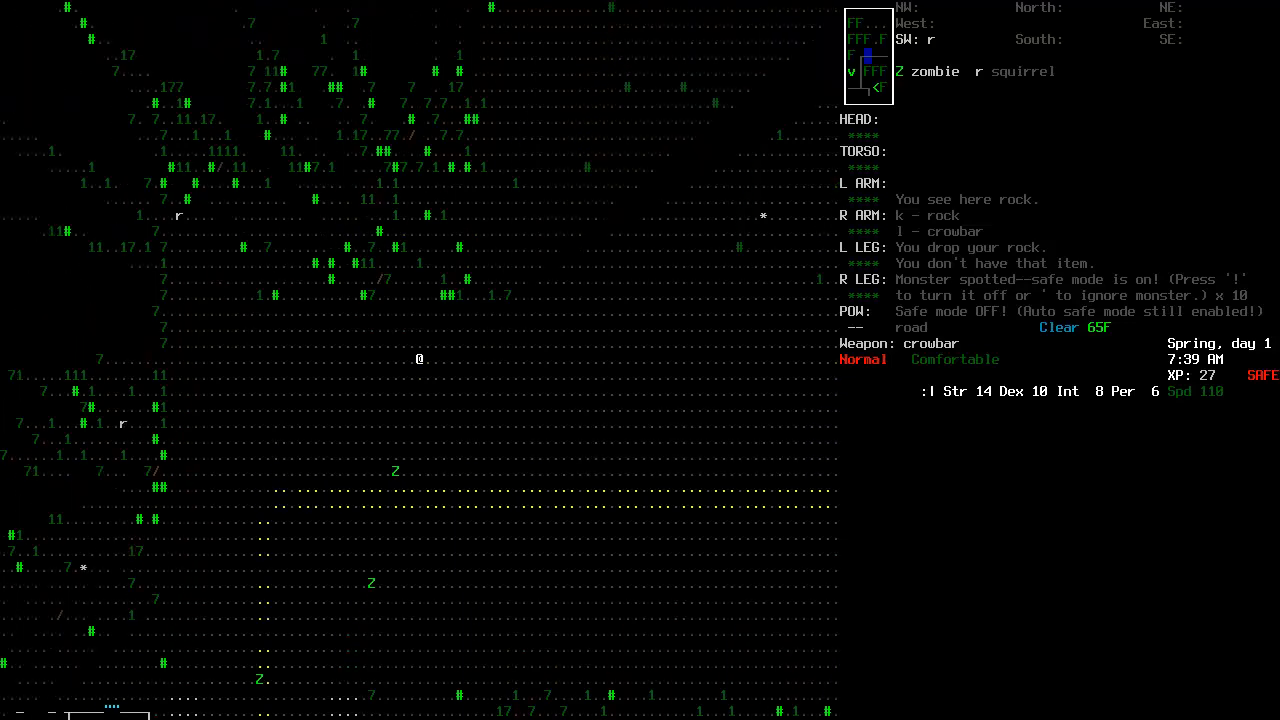
# - Advance on the zombie, search the underbrush with y, and move on toward the house
pyautogui.press('up')
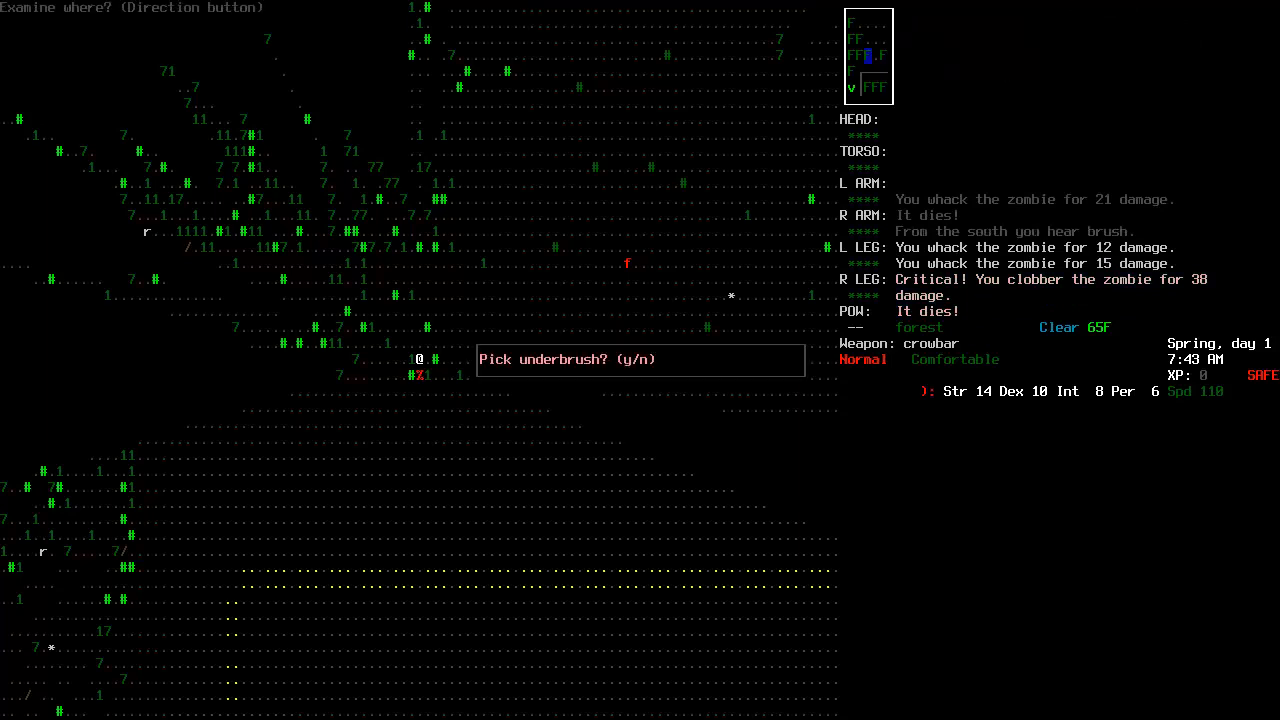
pyautogui.press('y')
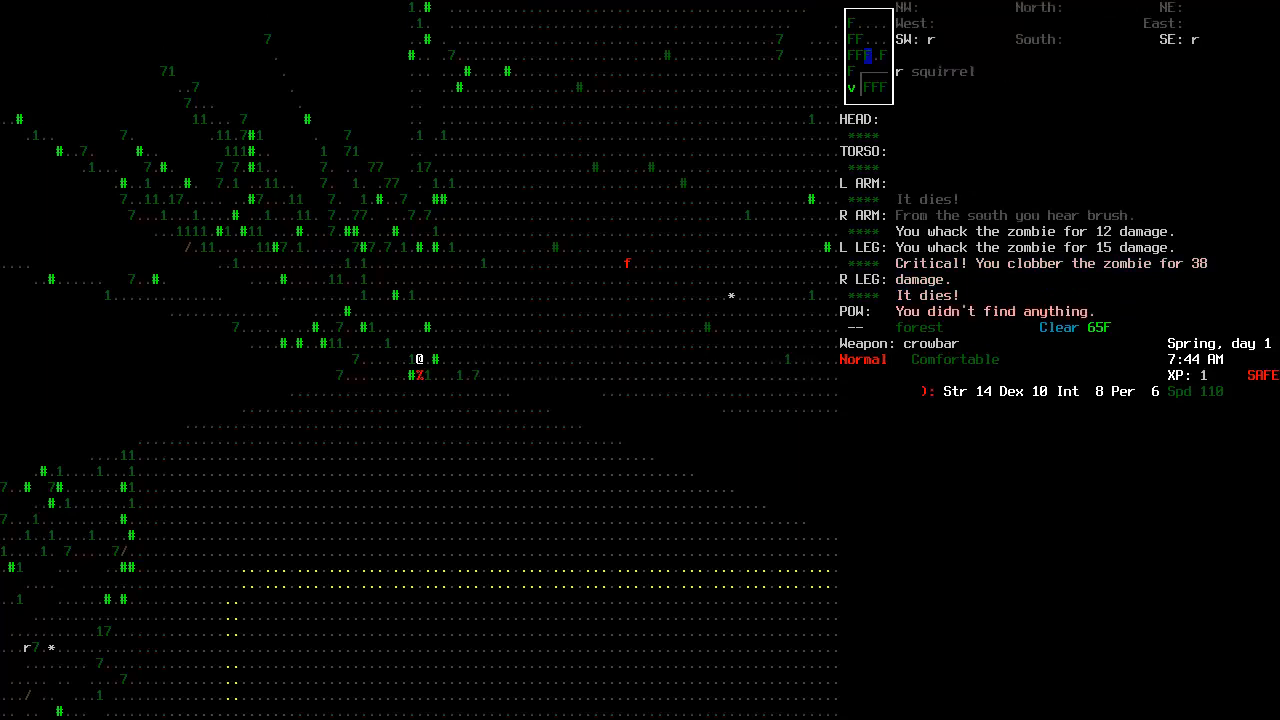
pyautogui.press('up')
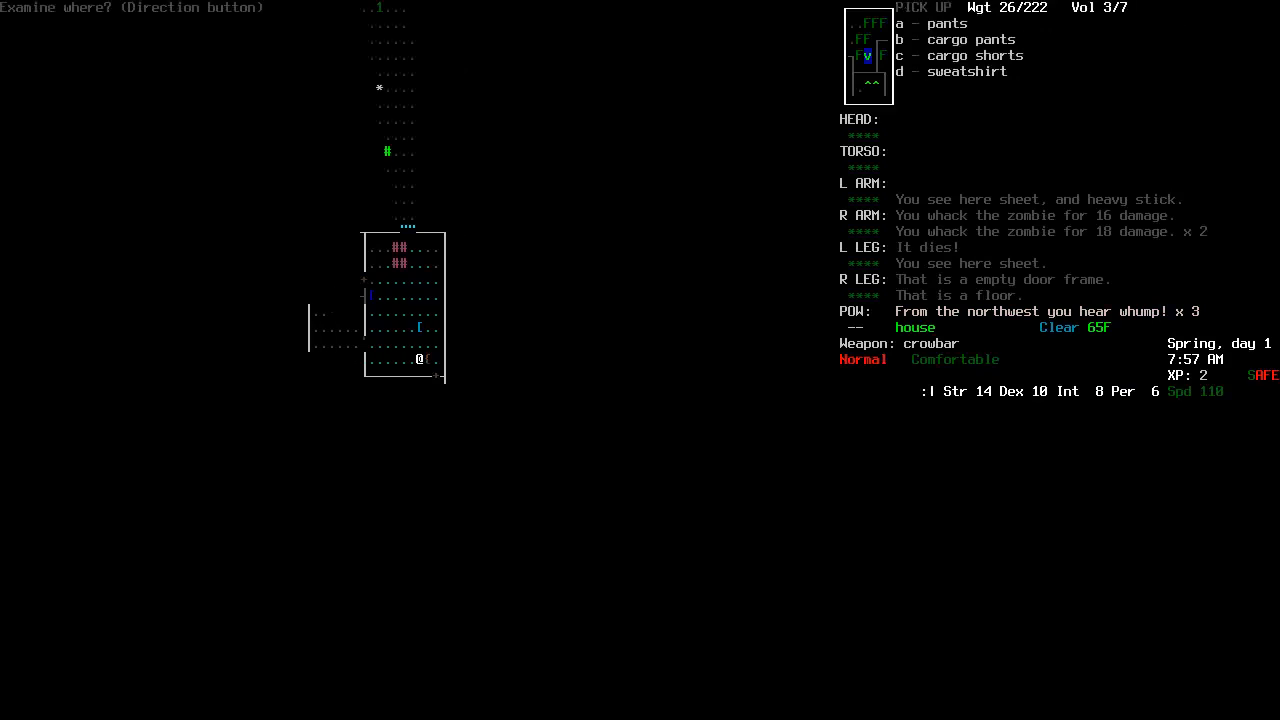
# - Take the cargo pants from the pile and wear them
pyautogui.click(900, 40)
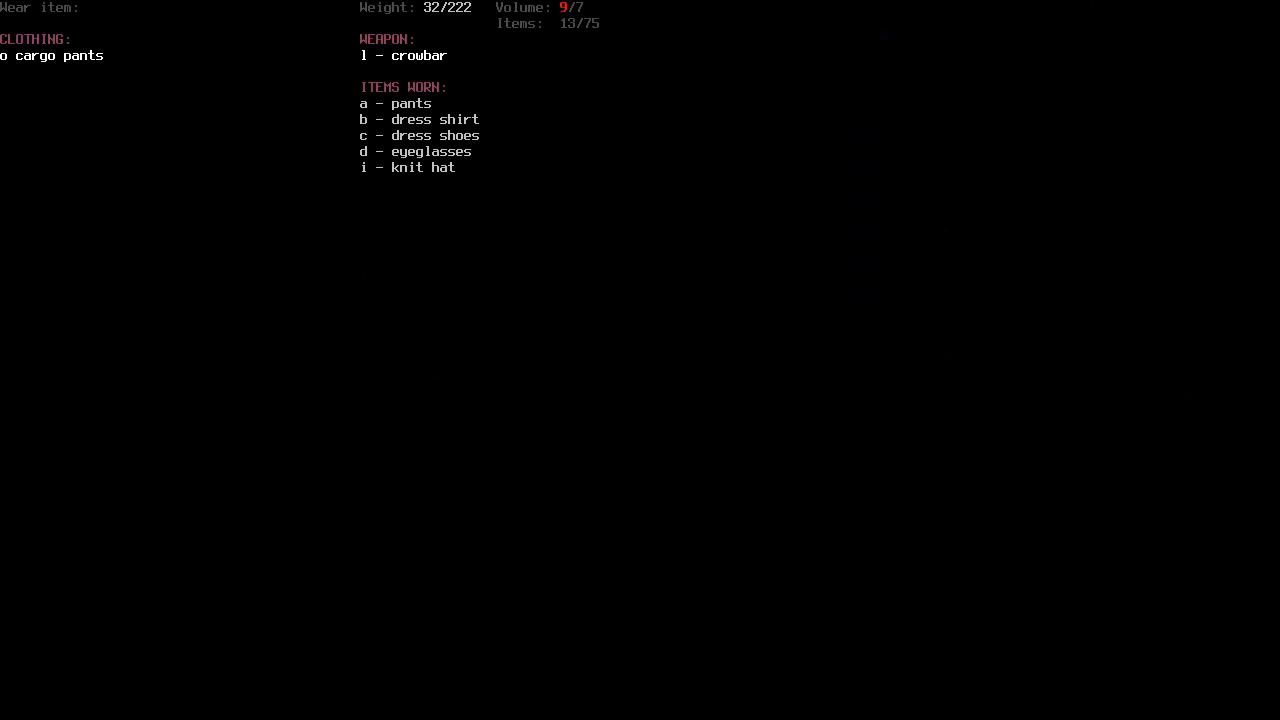
pyautogui.press('o')
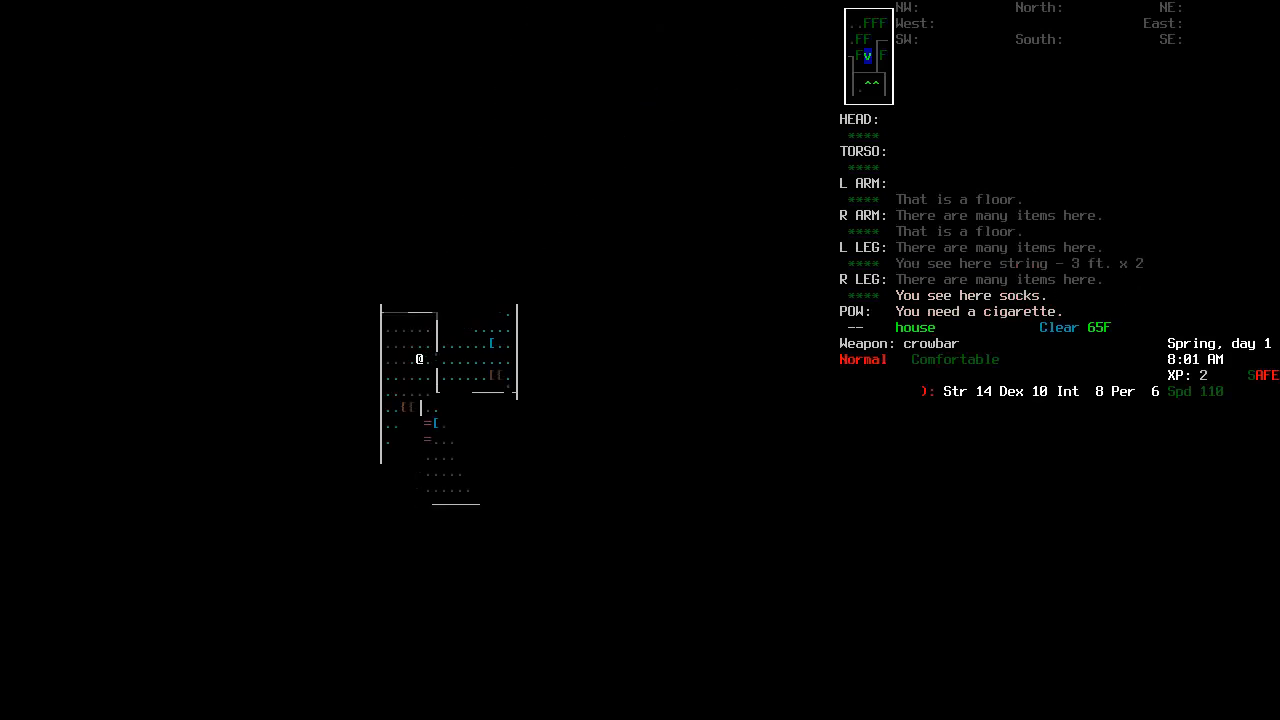
# - Add a custom 'X: LO' note on the overmap beside the town houses
pyautogui.press('s')
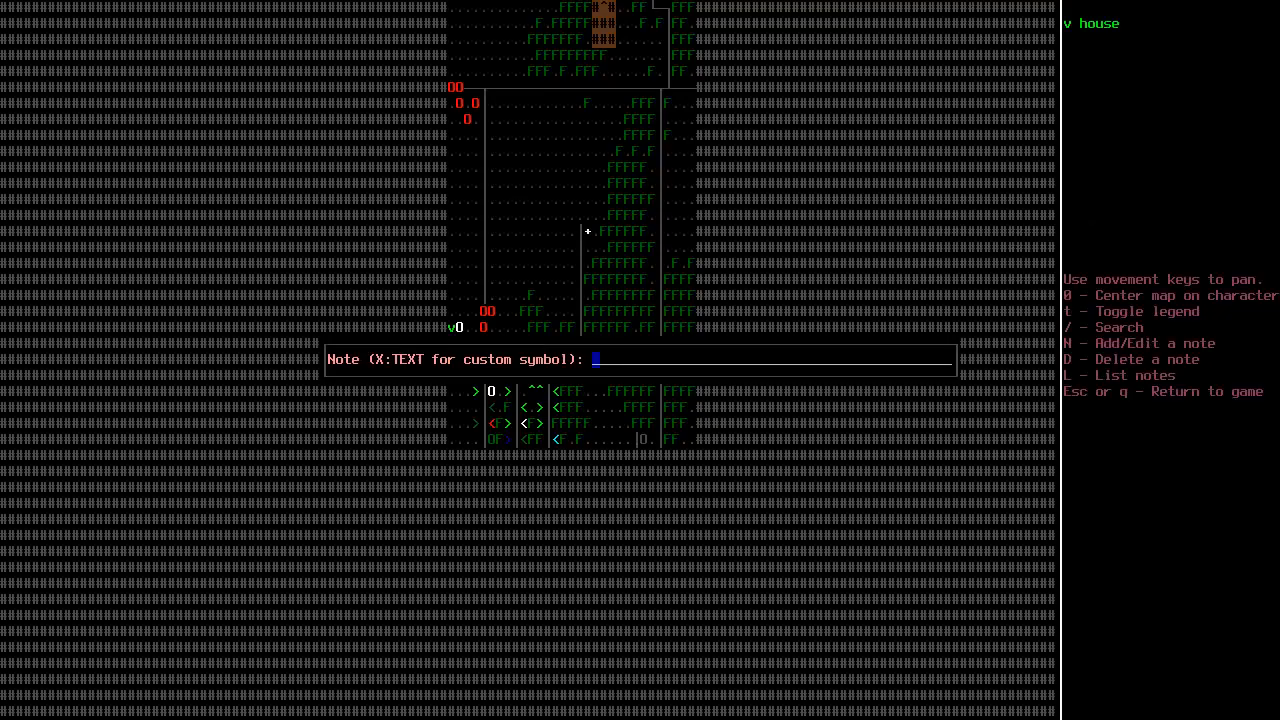
pyautogui.write('X: LO')
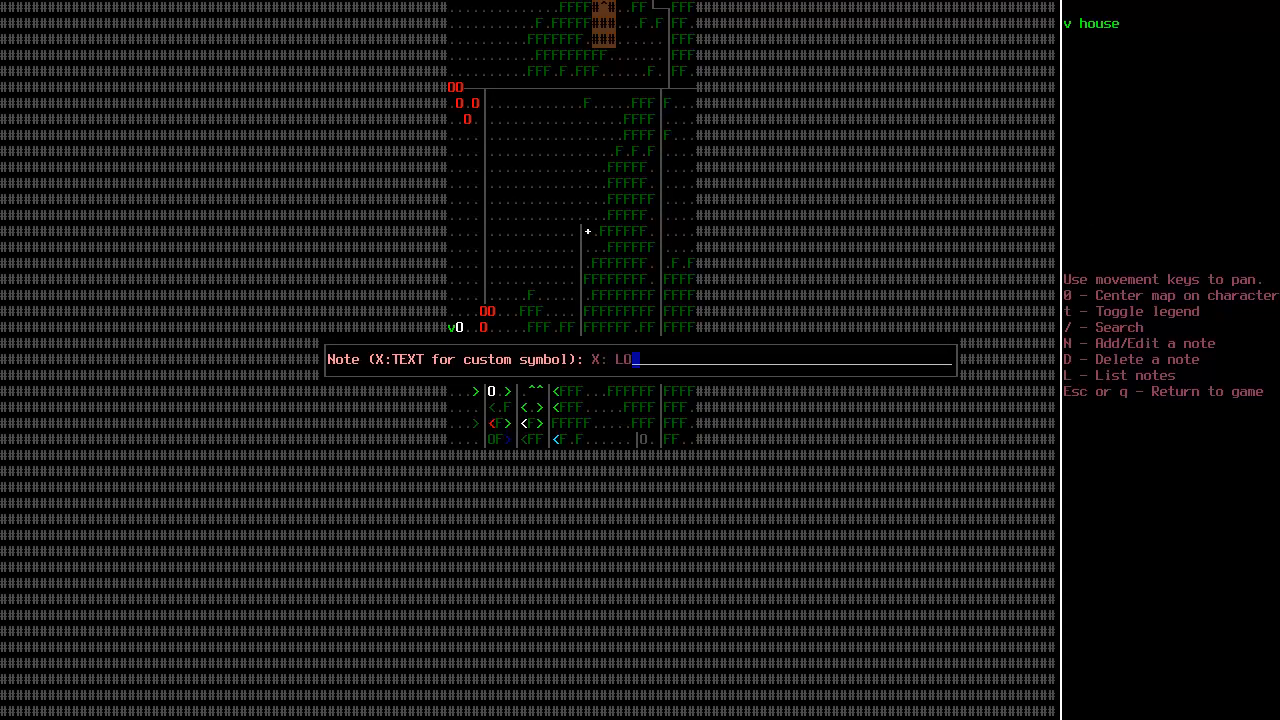
pyautogui.press('BackSpace')
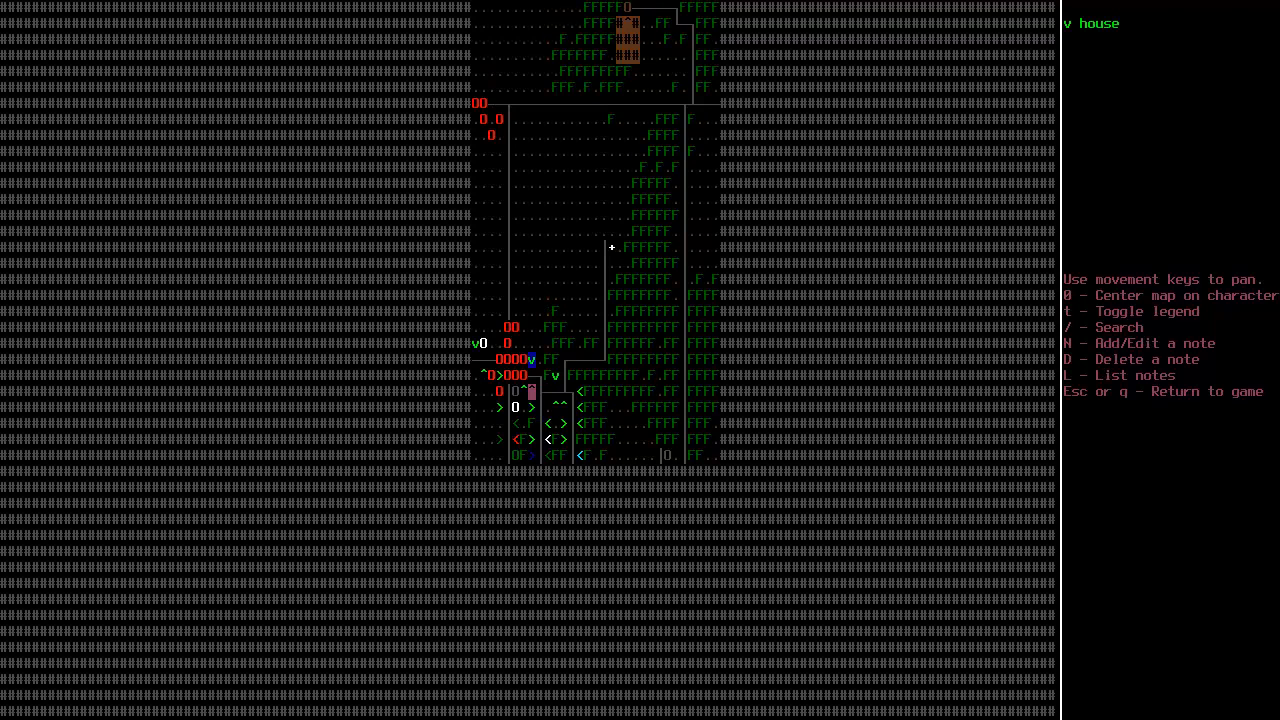
pyautogui.press('up')
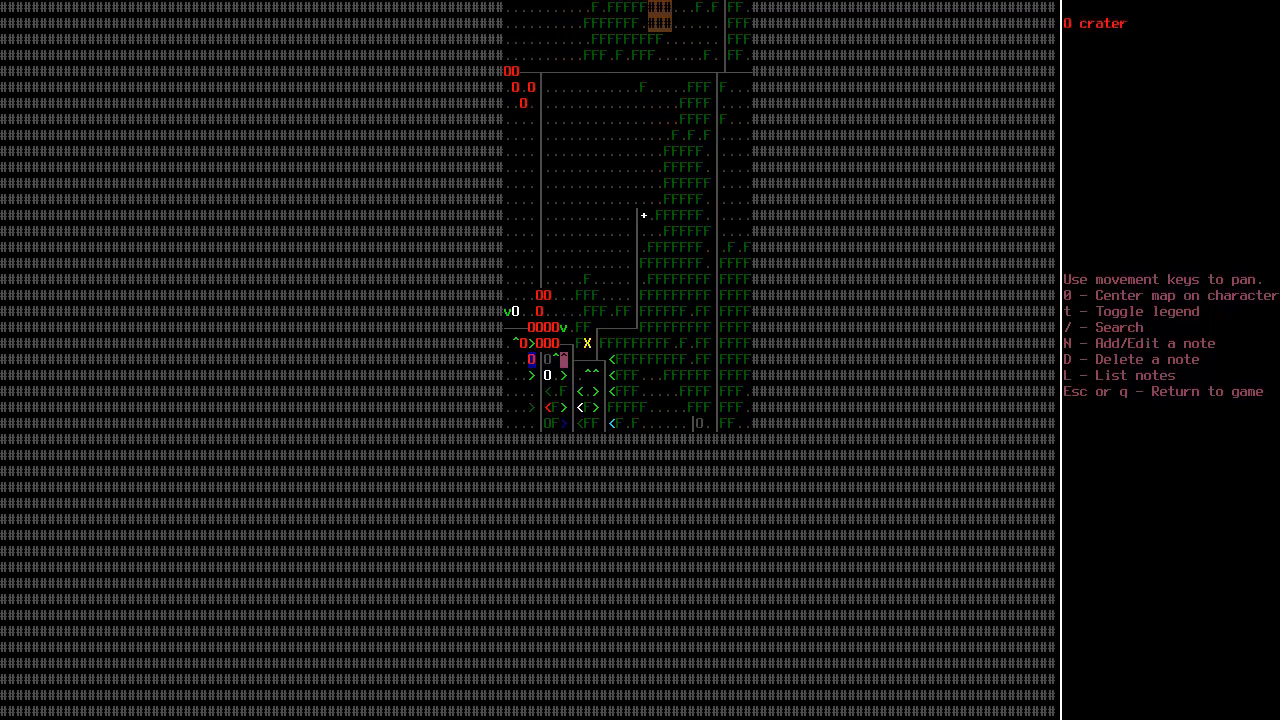
# - Leave the overmap, kill the zombie dog with the crowbar and walk past the picket fence into the forest
pyautogui.press('Escape')
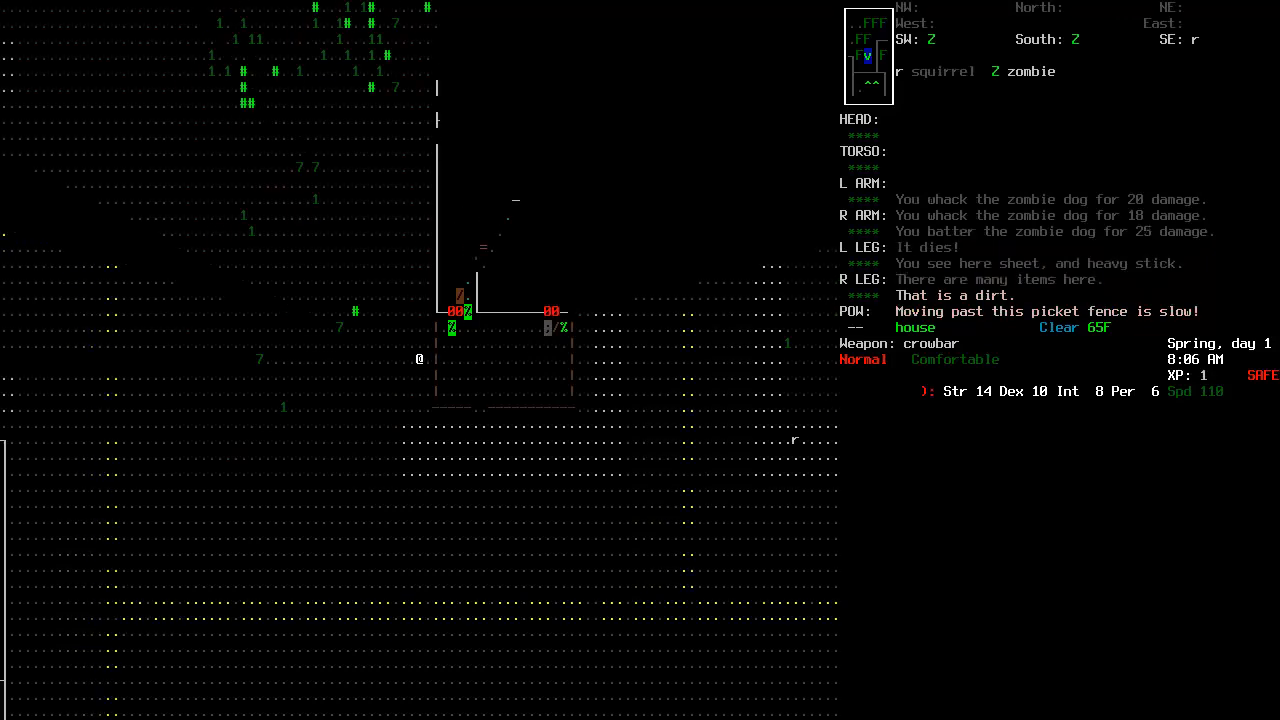
pyautogui.press('m')
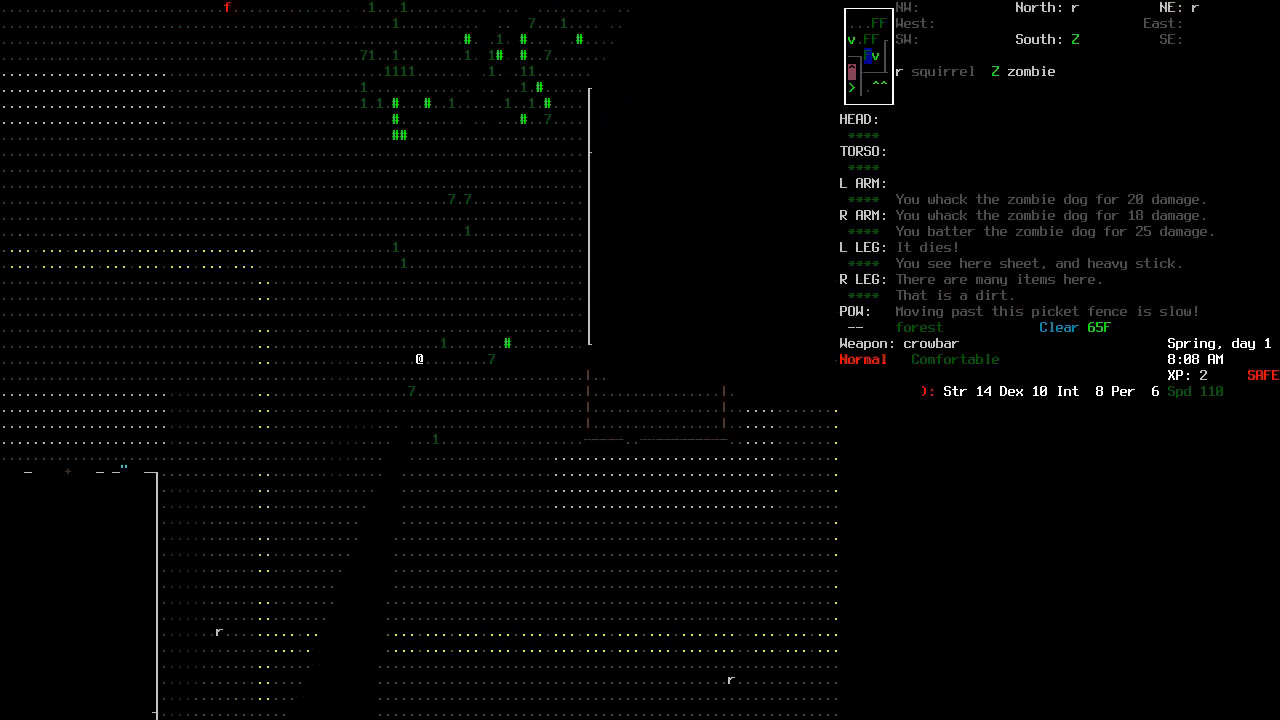
pyautogui.press('UP')
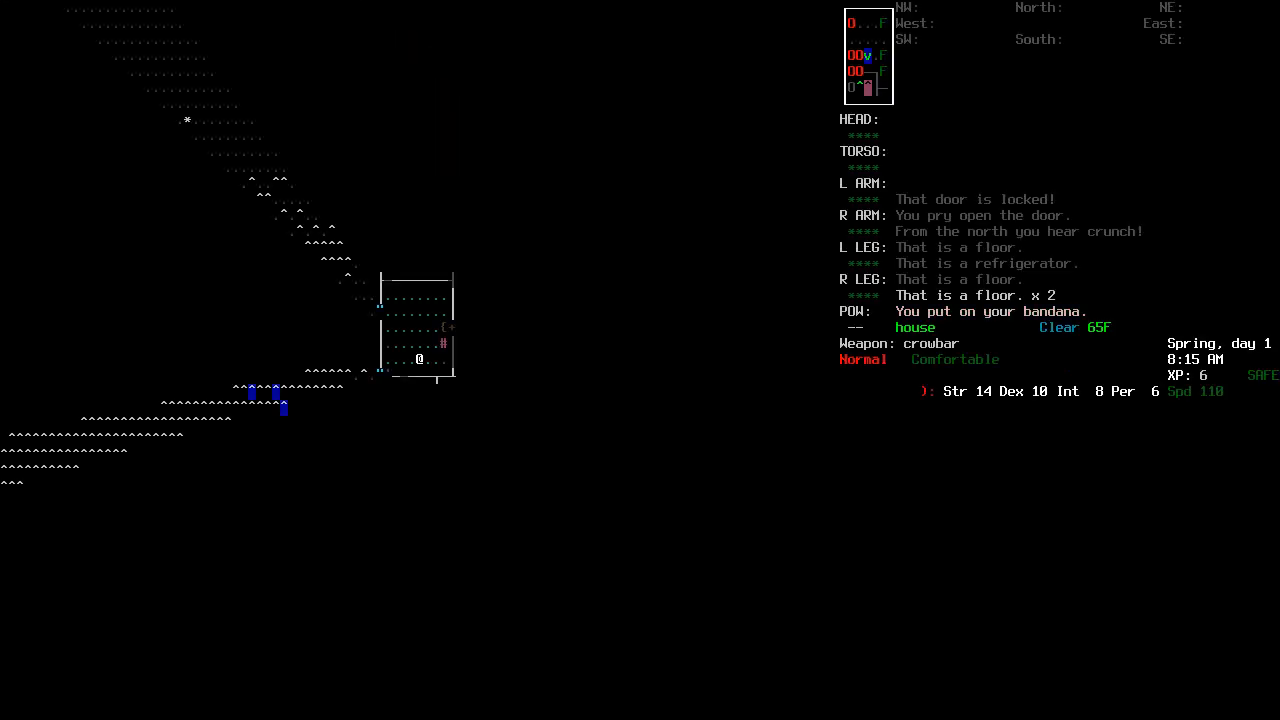
# - Pick up the pack of cigarettes and the aspirin found in the house
pyautogui.press('i')
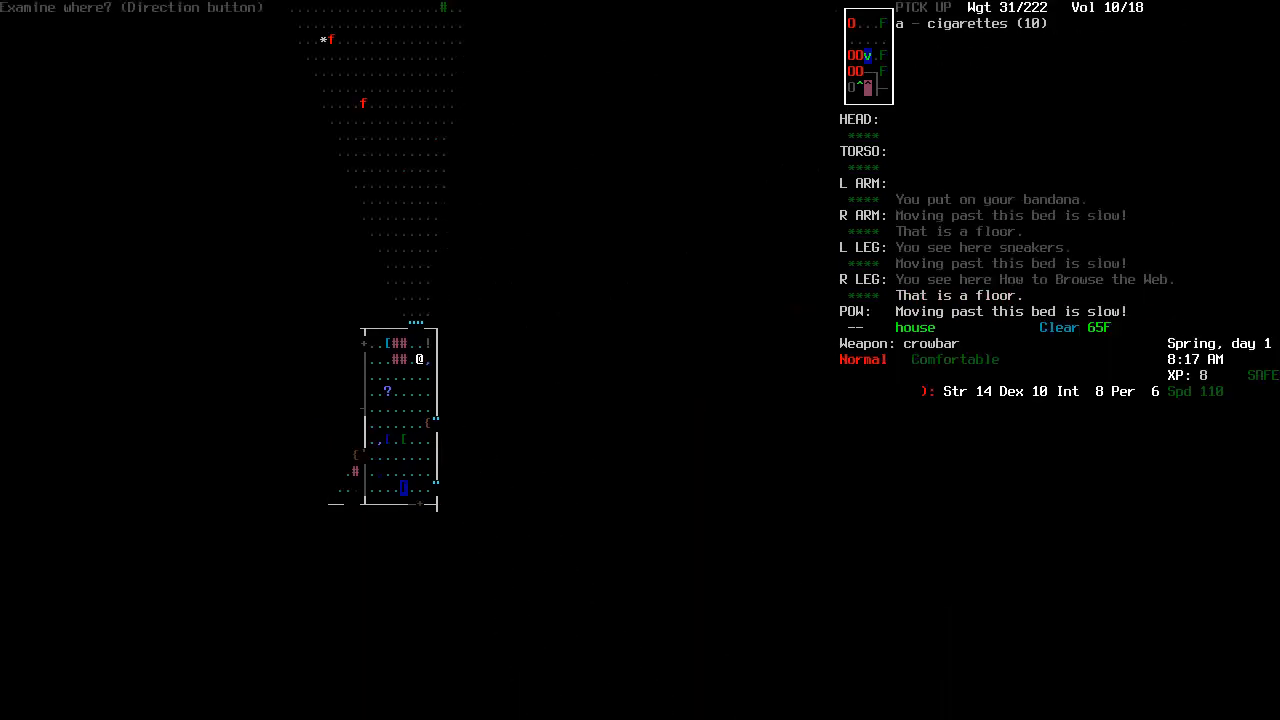
pyautogui.press('i')
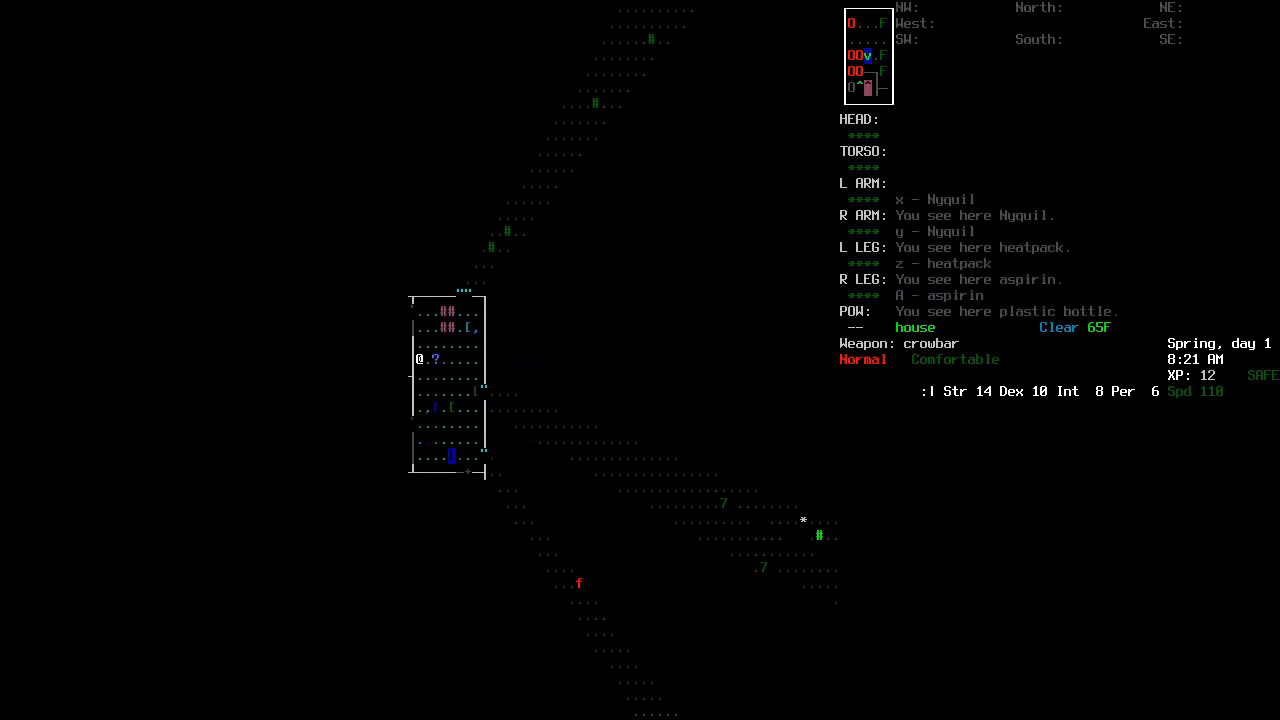
pyautogui.press('up')
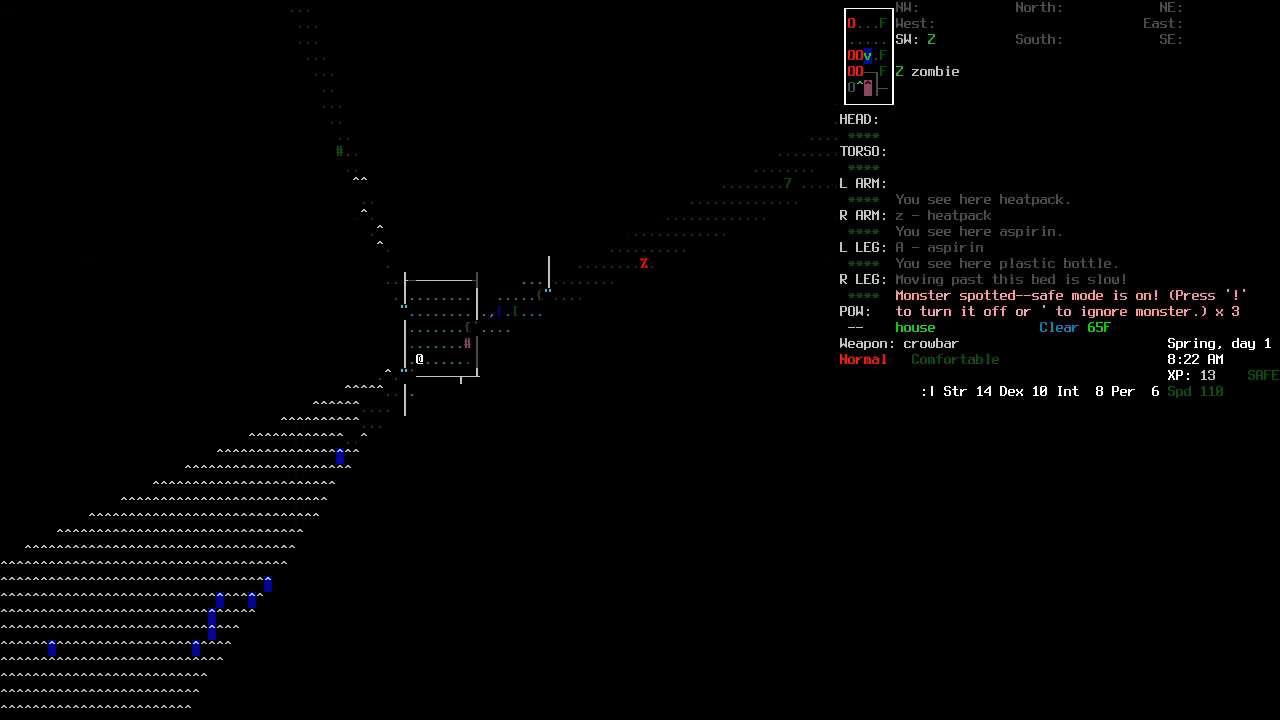
# - Disable safe mode and walk to the locked house door to pry it open with the crowbar
pyautogui.press('!')
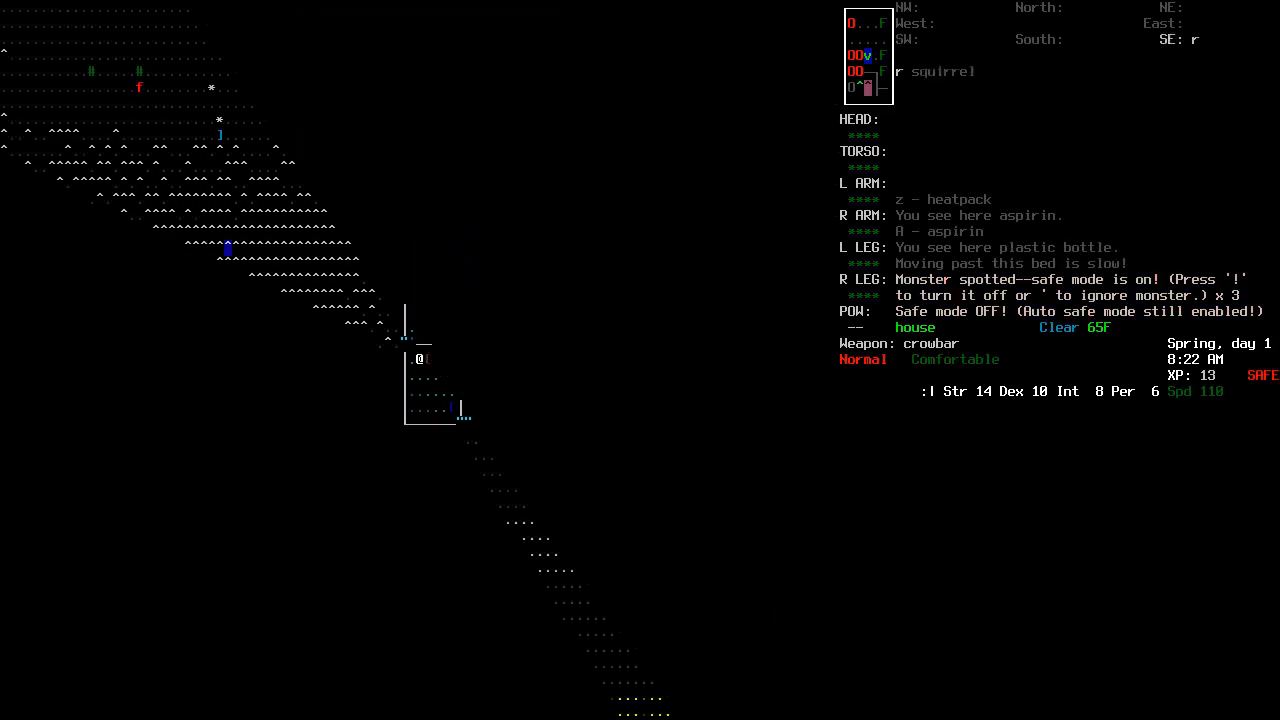
pyautogui.press('up')
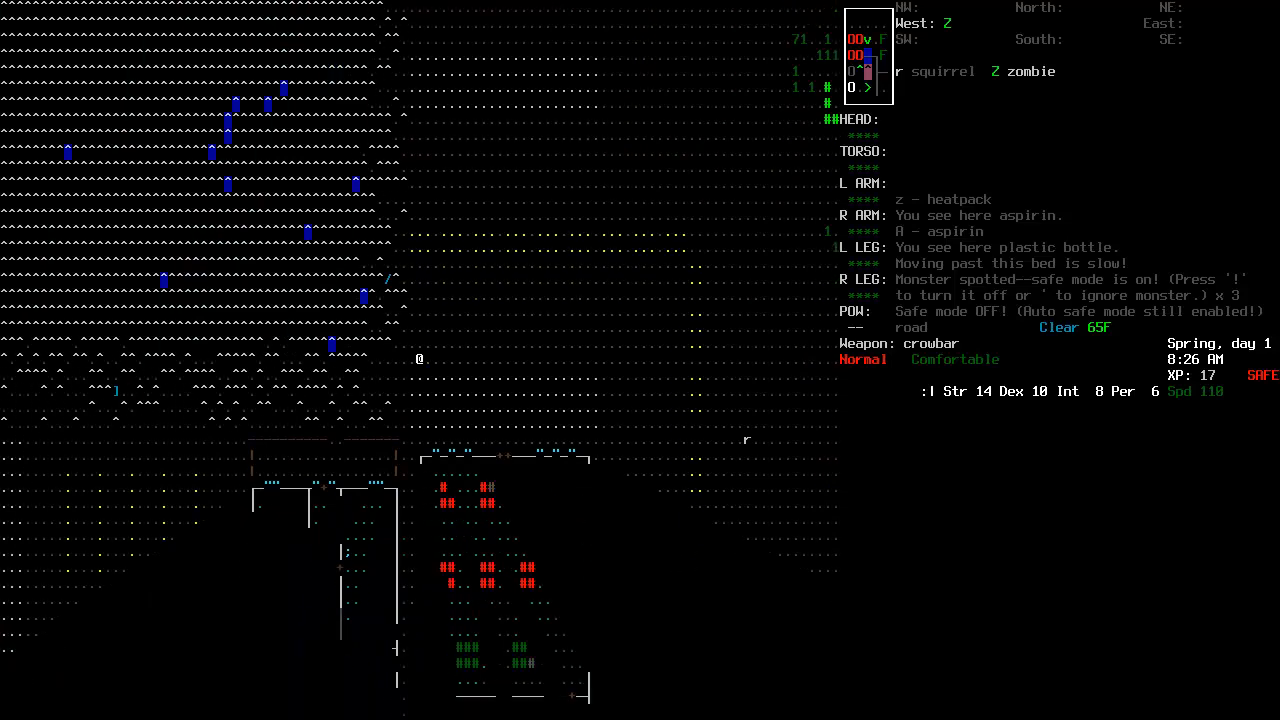
pyautogui.press('@')
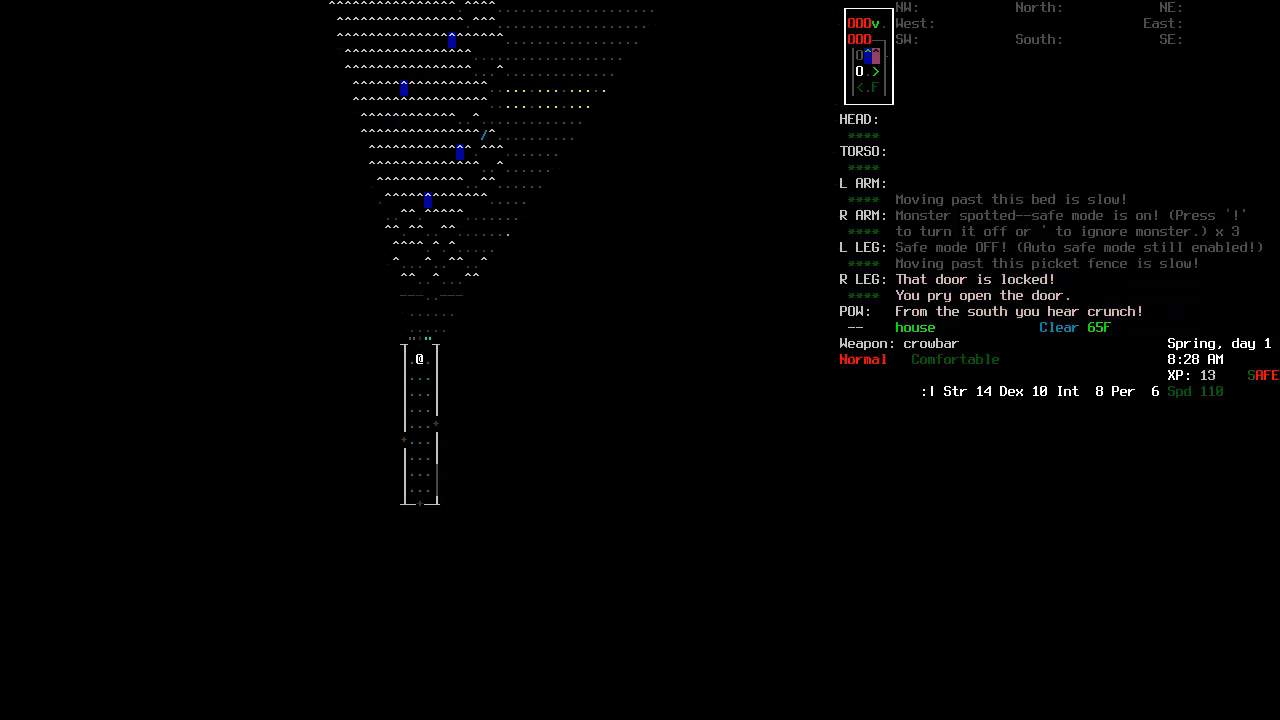
# - Step into the newly opened house and list the sixteen nearby items
pyautogui.press('up')
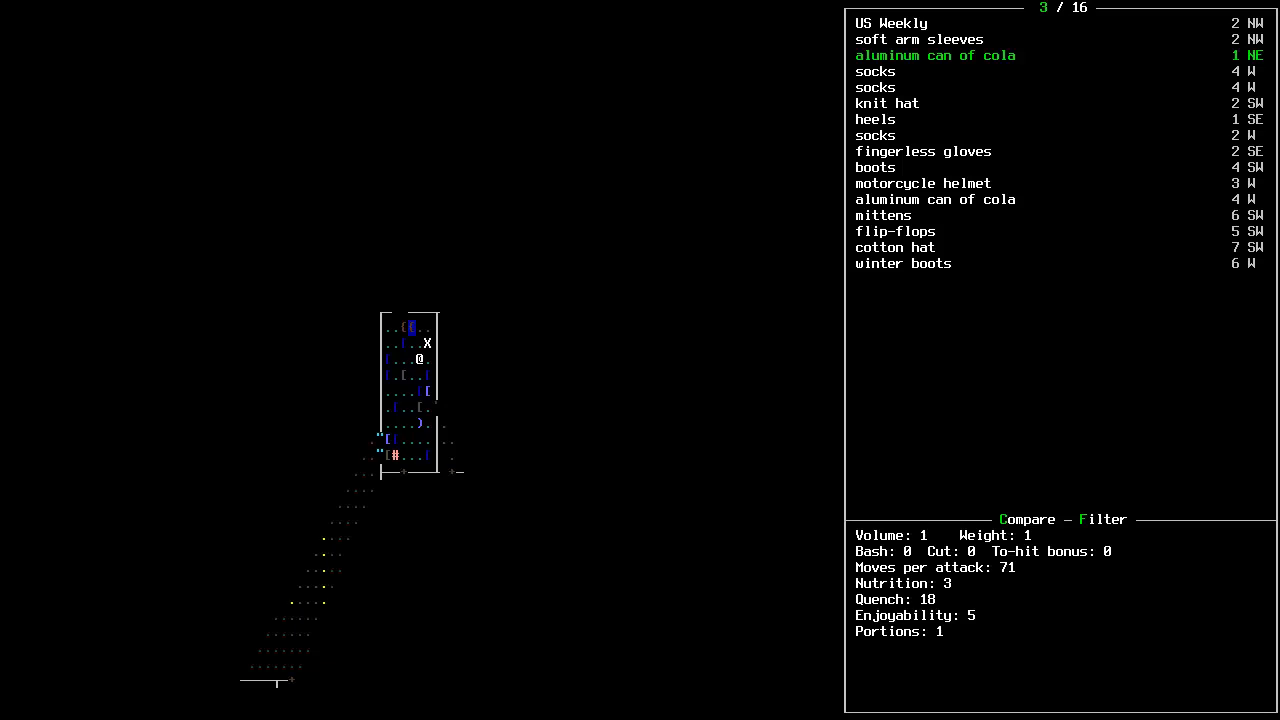
# - Wear the fingerless gloves from the nearby items, check the eat menu and start a map note
pyautogui.press('DOWN')
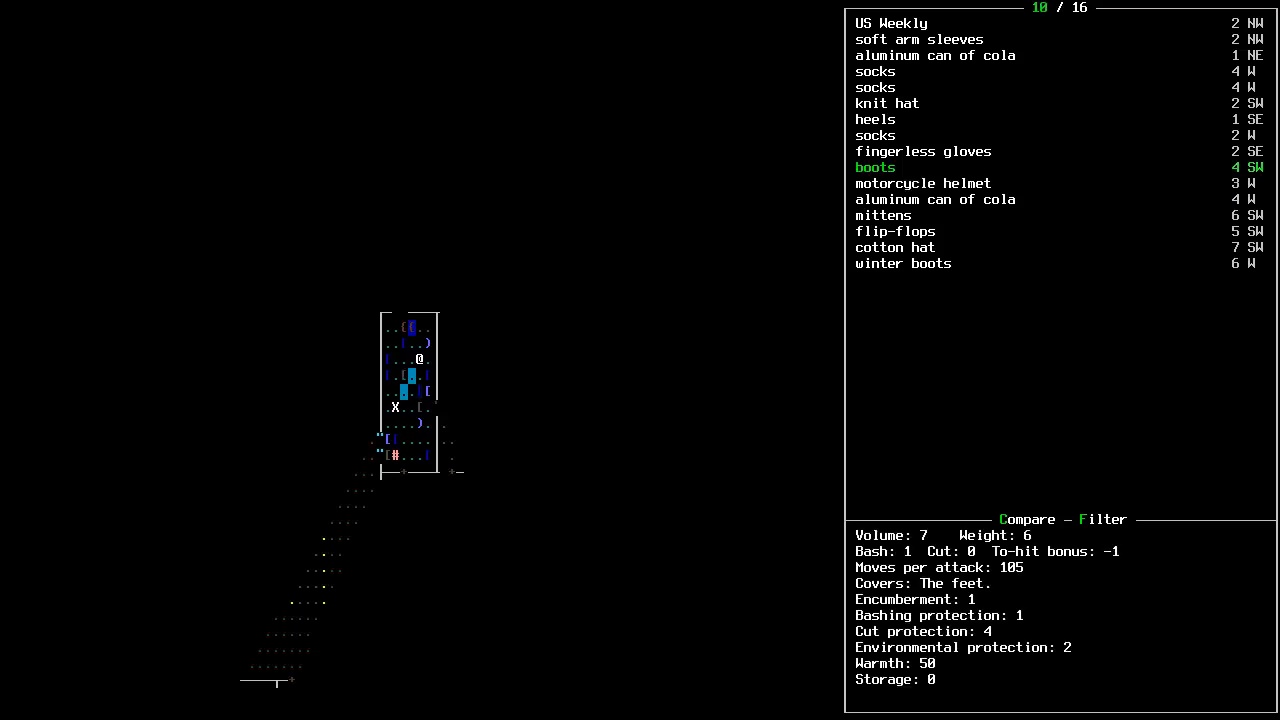
pyautogui.press('UP')
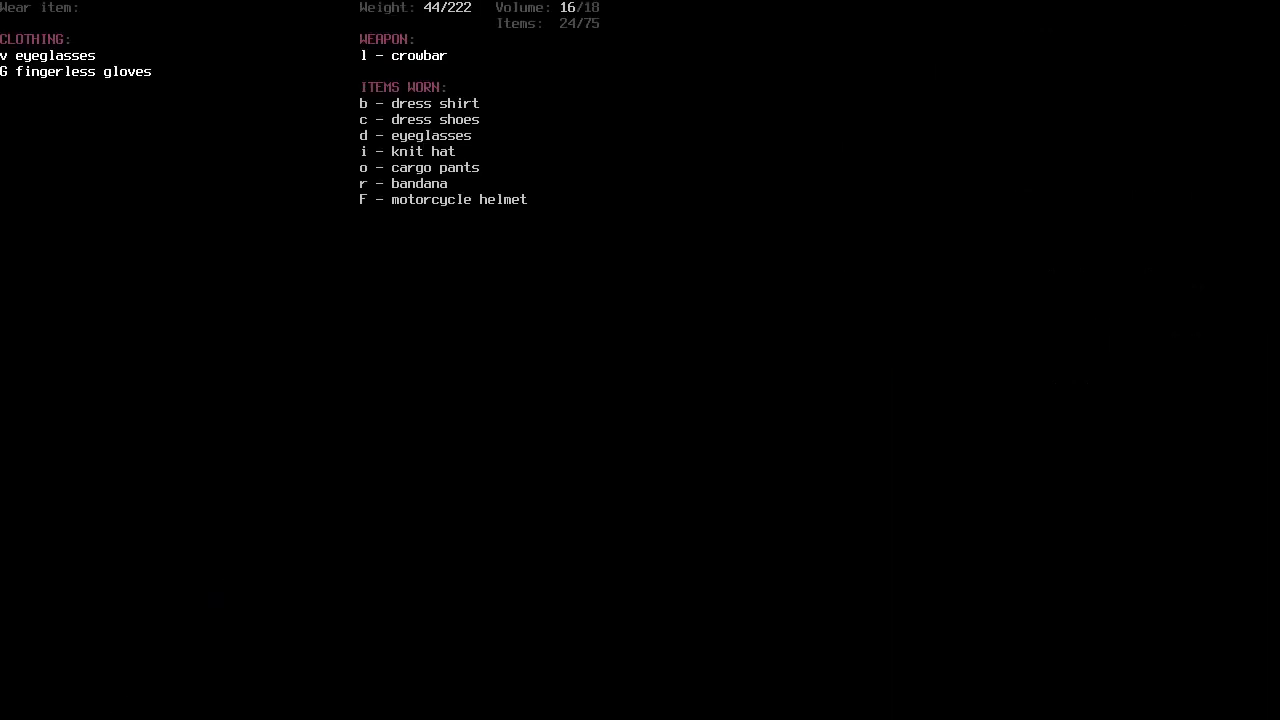
pyautogui.press('G')
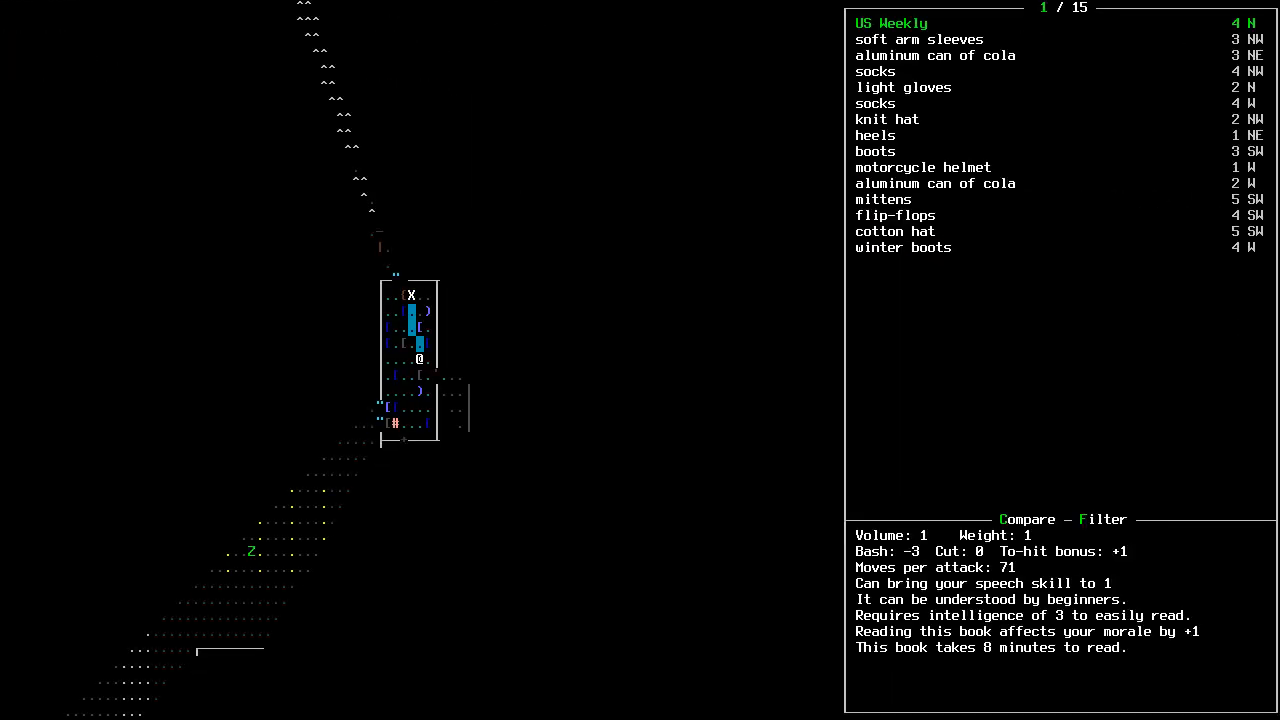
pyautogui.press('DOWN')
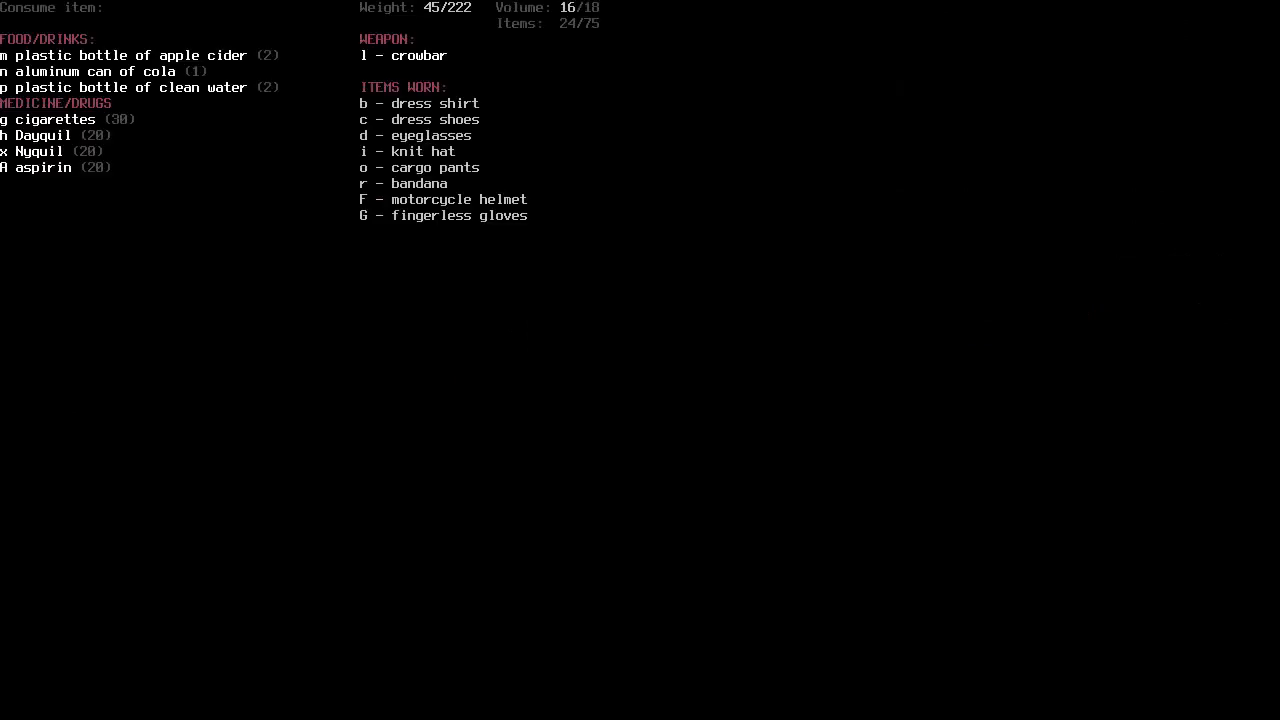
pyautogui.click(4, 72)
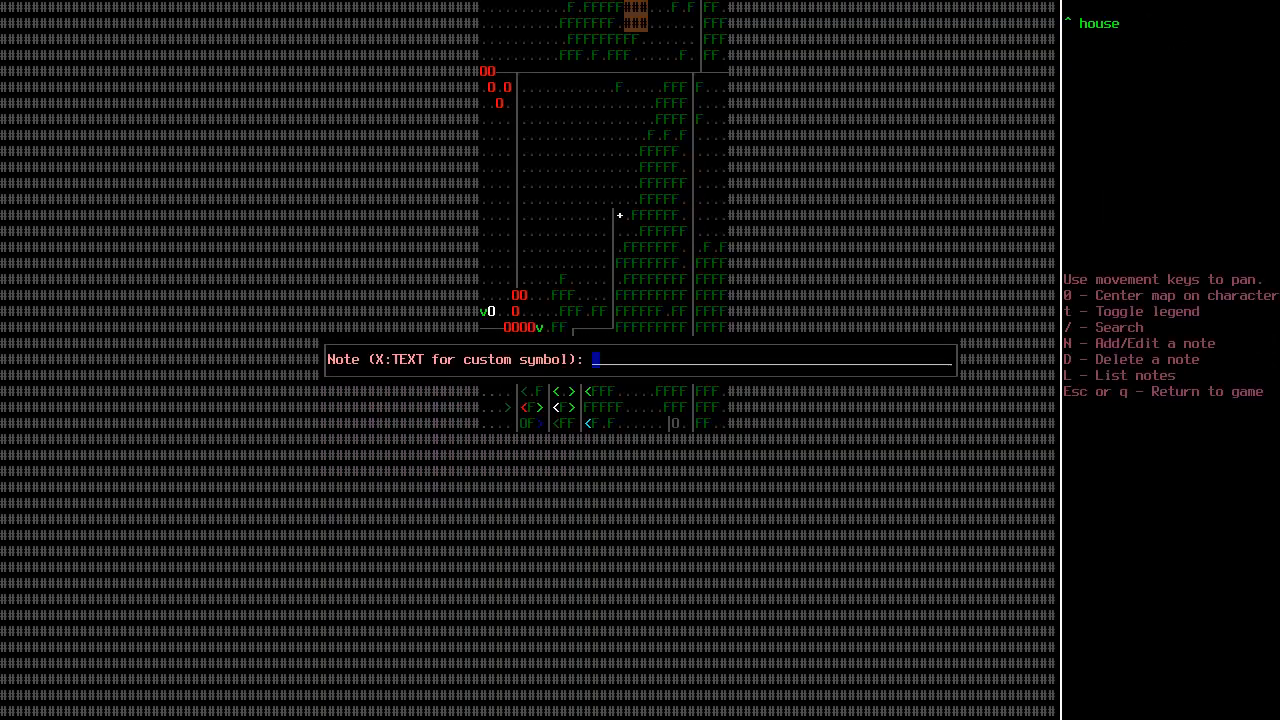
# - Finish the map note, clobber the zombie at the window and bring up the construction options
pyautogui.write('X:')
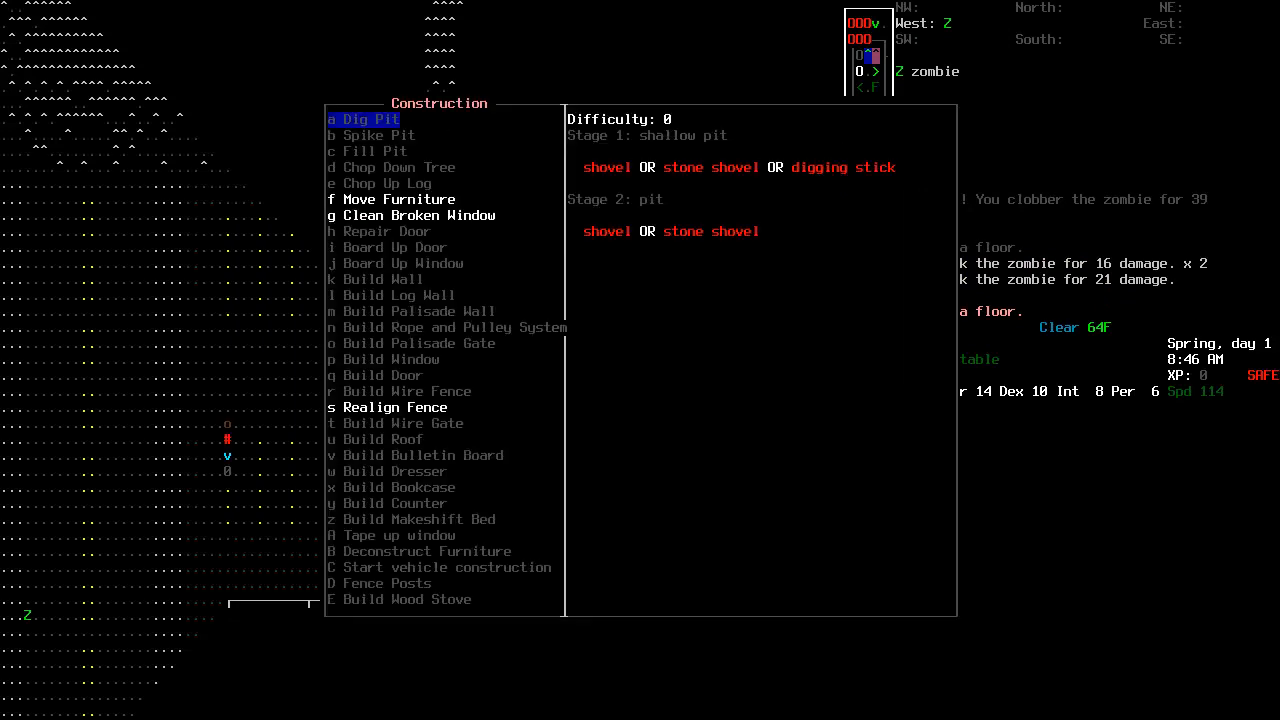
# - Close the construction menu, batter the window zombie to death and head toward the parking lot
pyautogui.press('escape')
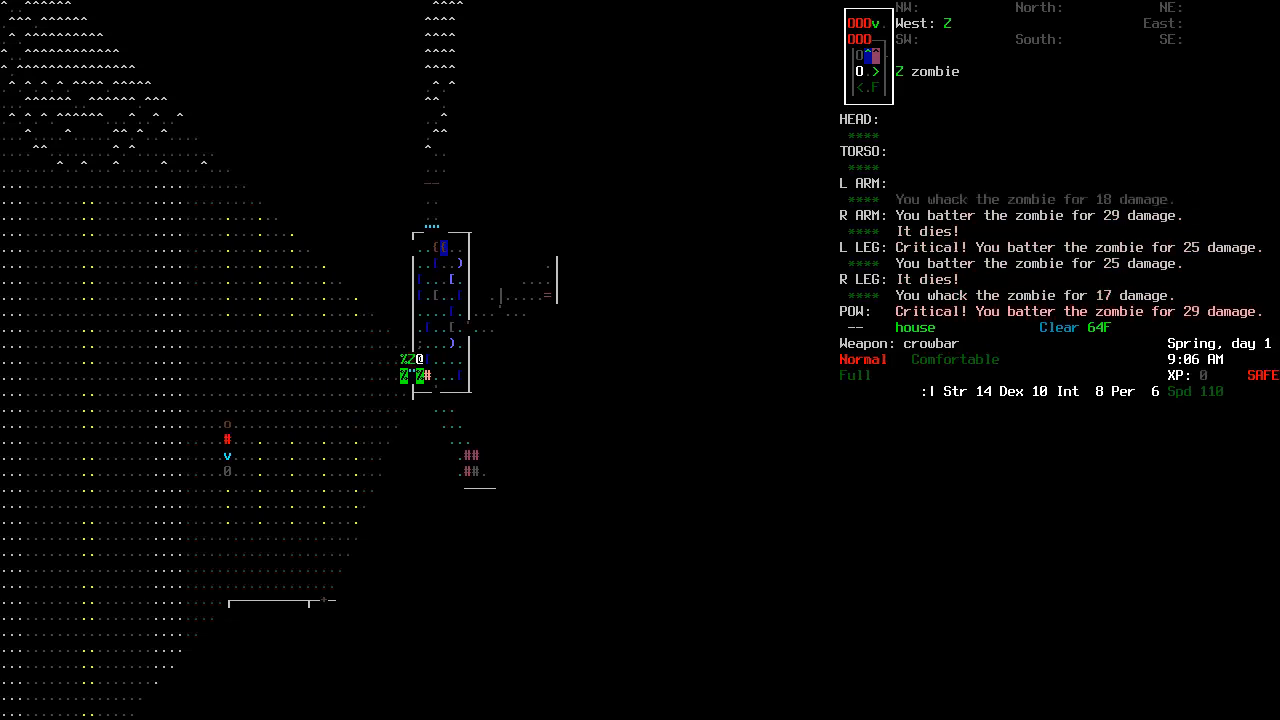
pyautogui.press('g')
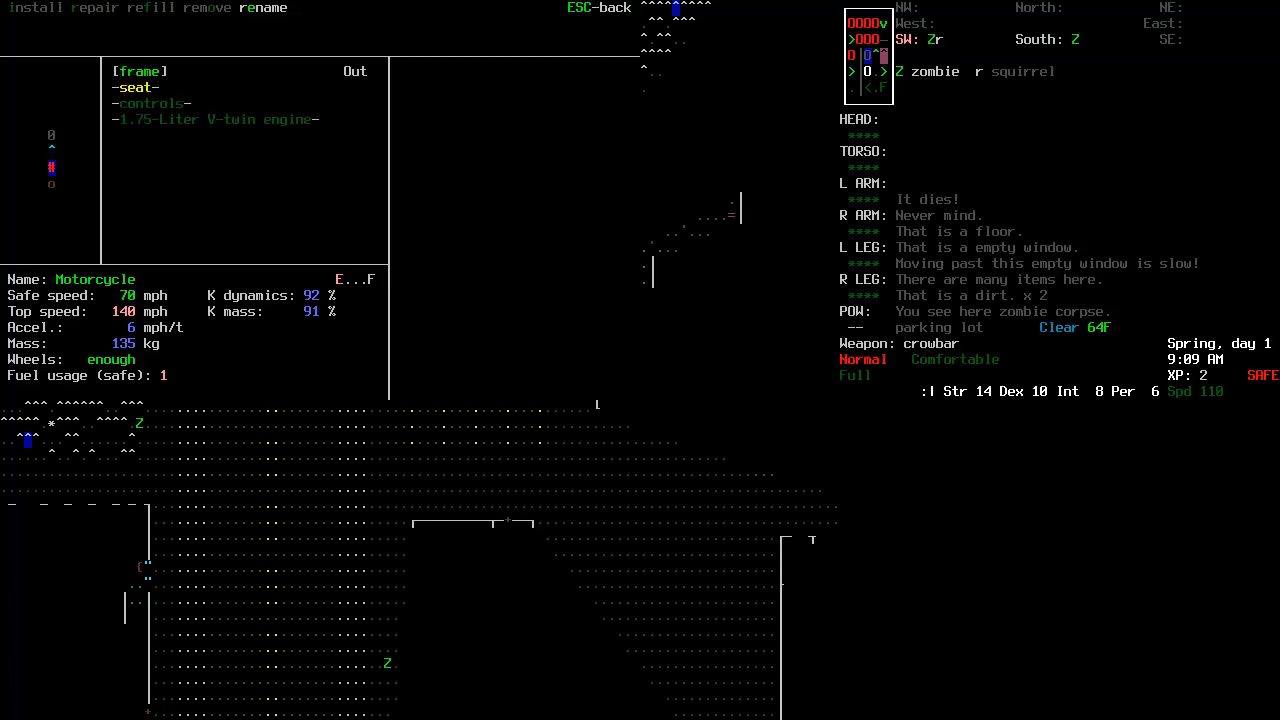
# - Examine the motorcycle in the parking lot and start a map note beginning with 'V'
pyautogui.press('m')
pyautogui.write('V: V')
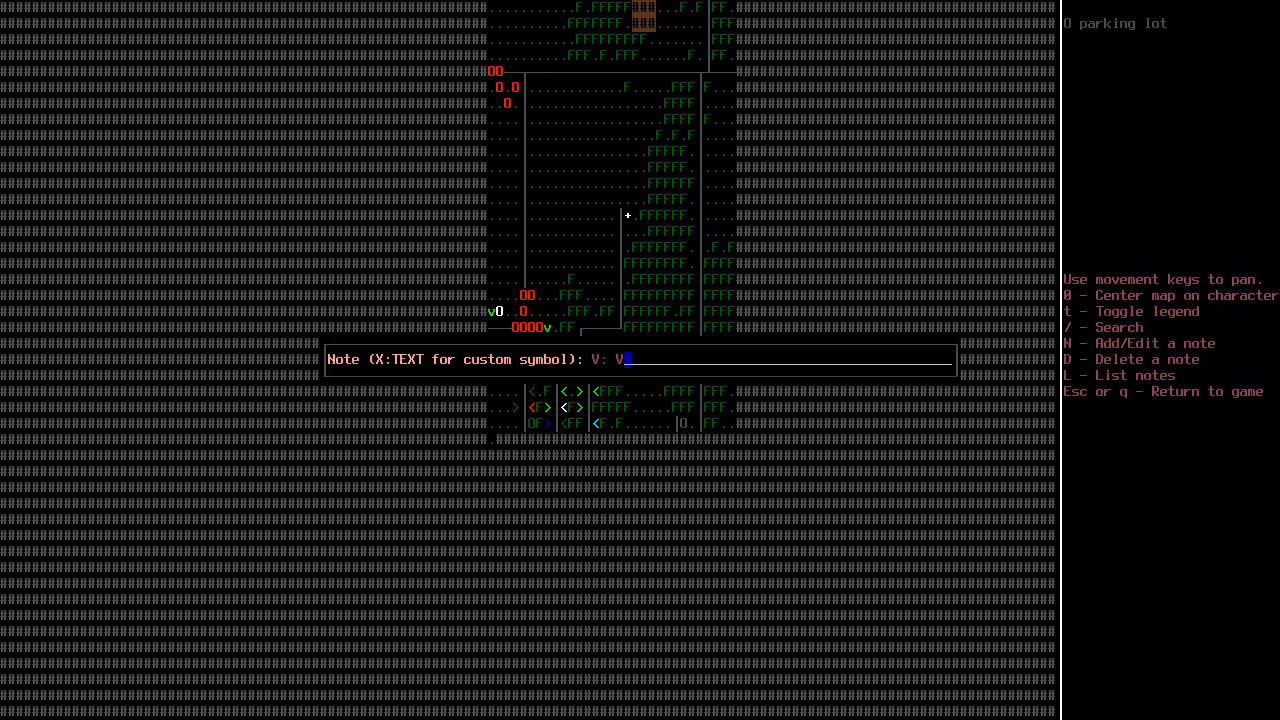
# - Write the 'Vehicle: Motor...' note text marking the motorcycle's parking lot
pyautogui.write('ehicle')
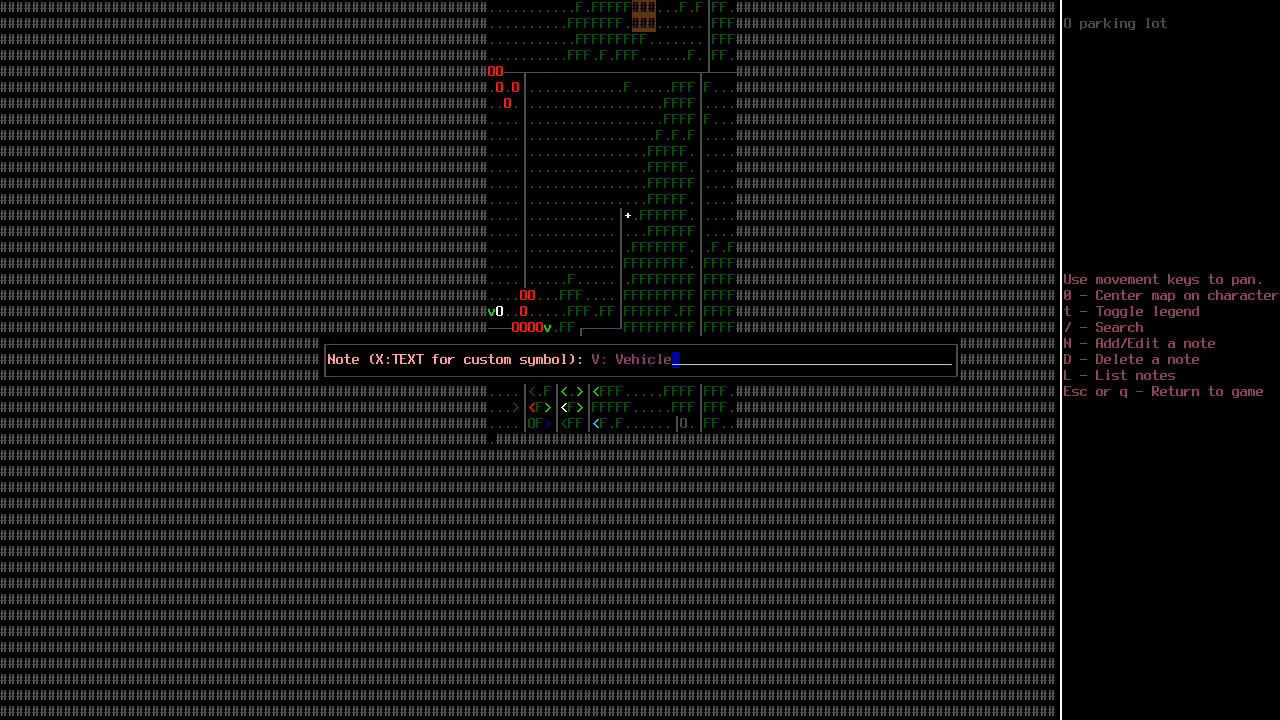
pyautogui.write(': Motor')
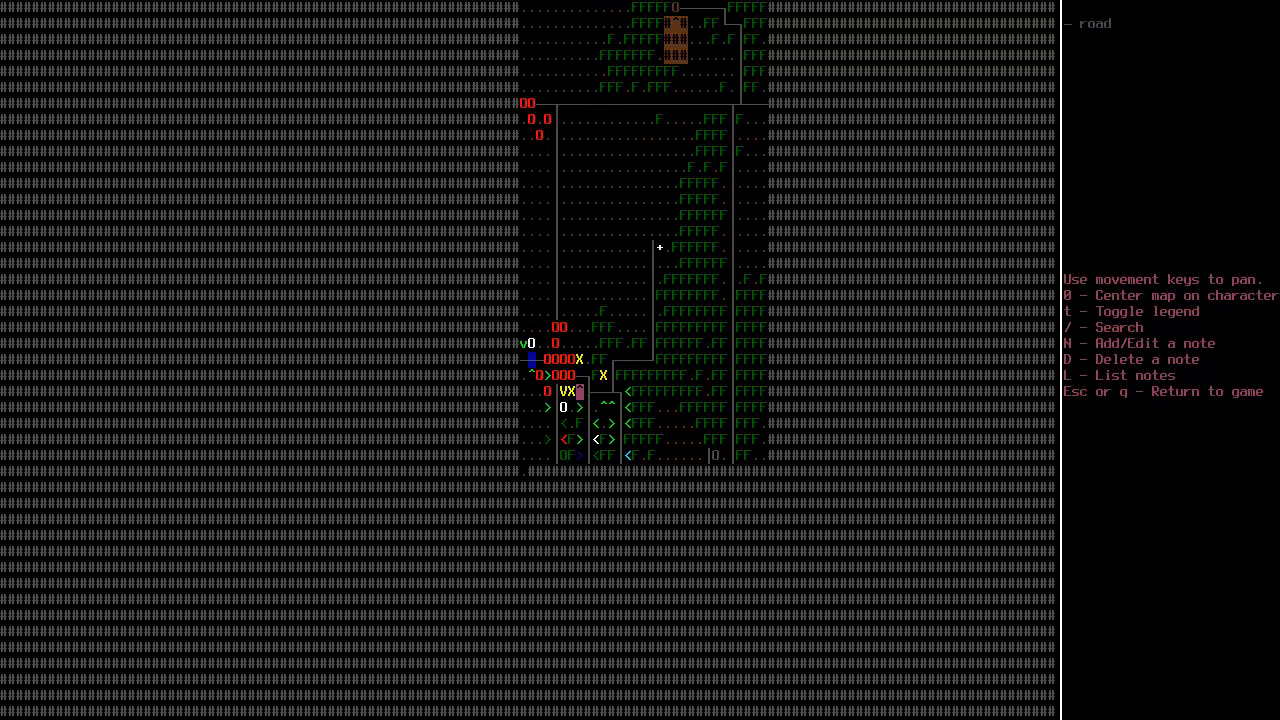
# - Save the motorcycle note, strike the zombies at the window and reopen the overmap showing 'Vehicle: Motorcycle'
pyautogui.press('Escape')
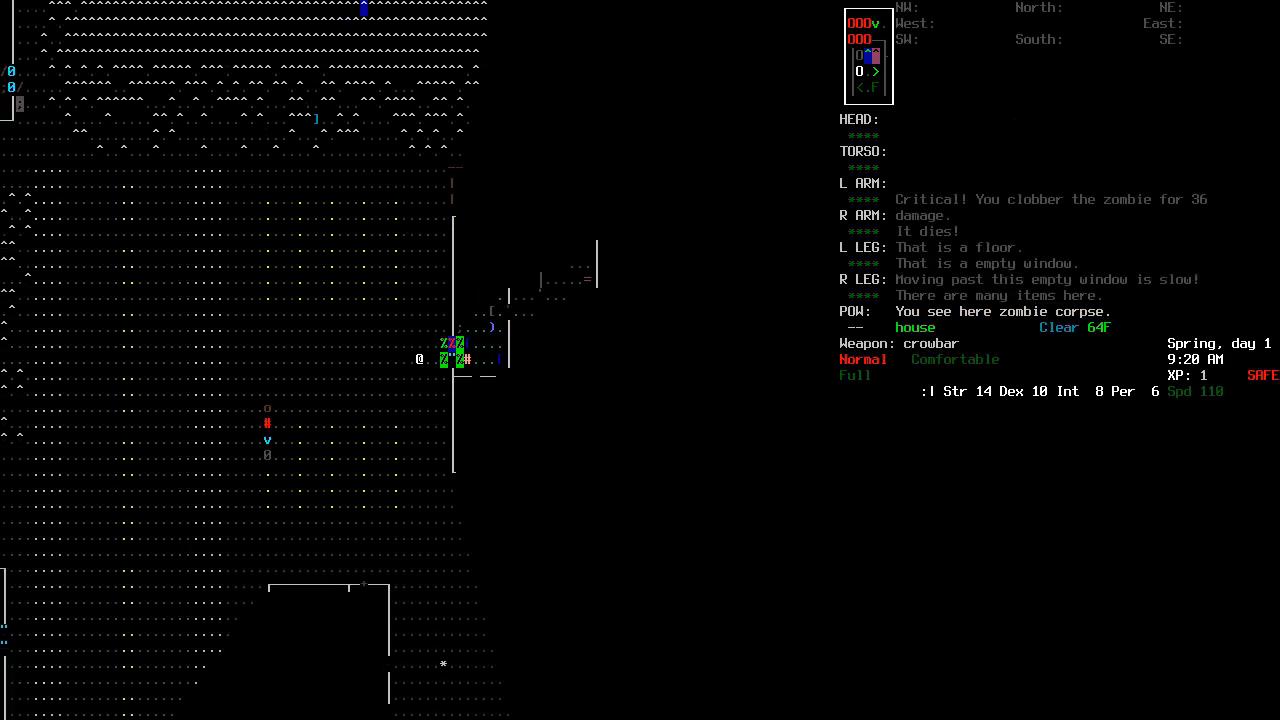
pyautogui.press('down')
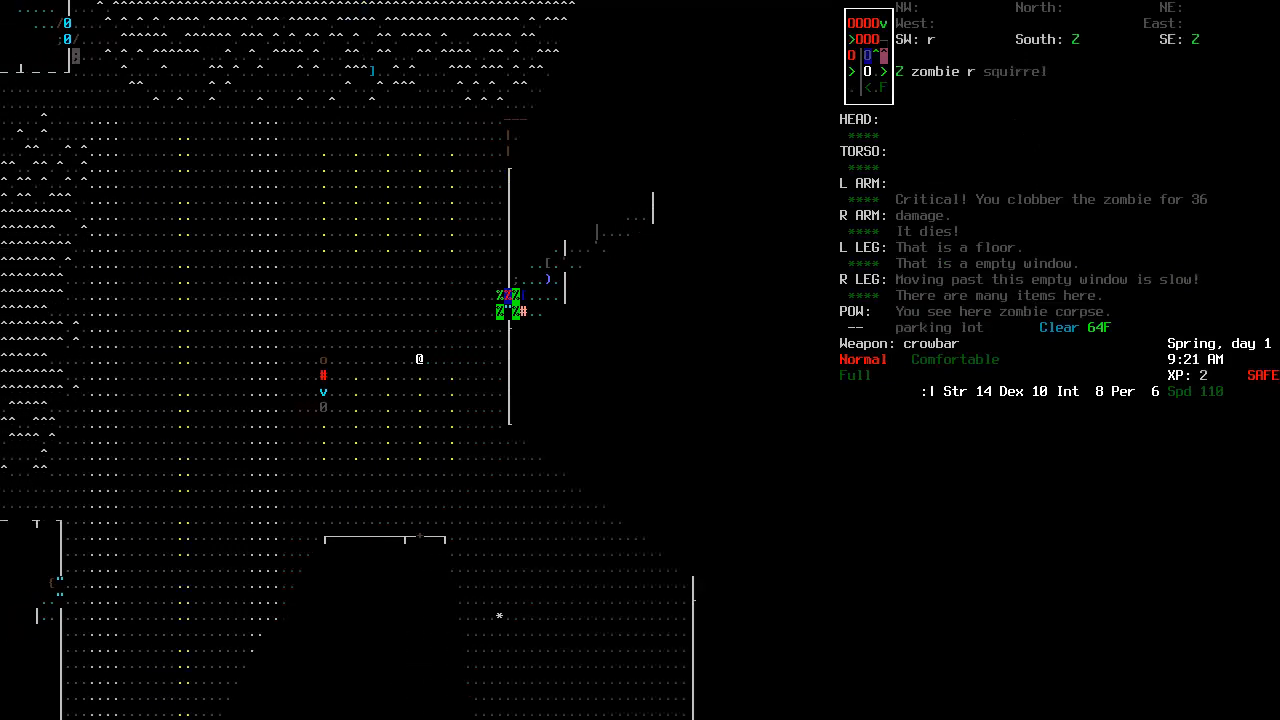
pyautogui.press('m')
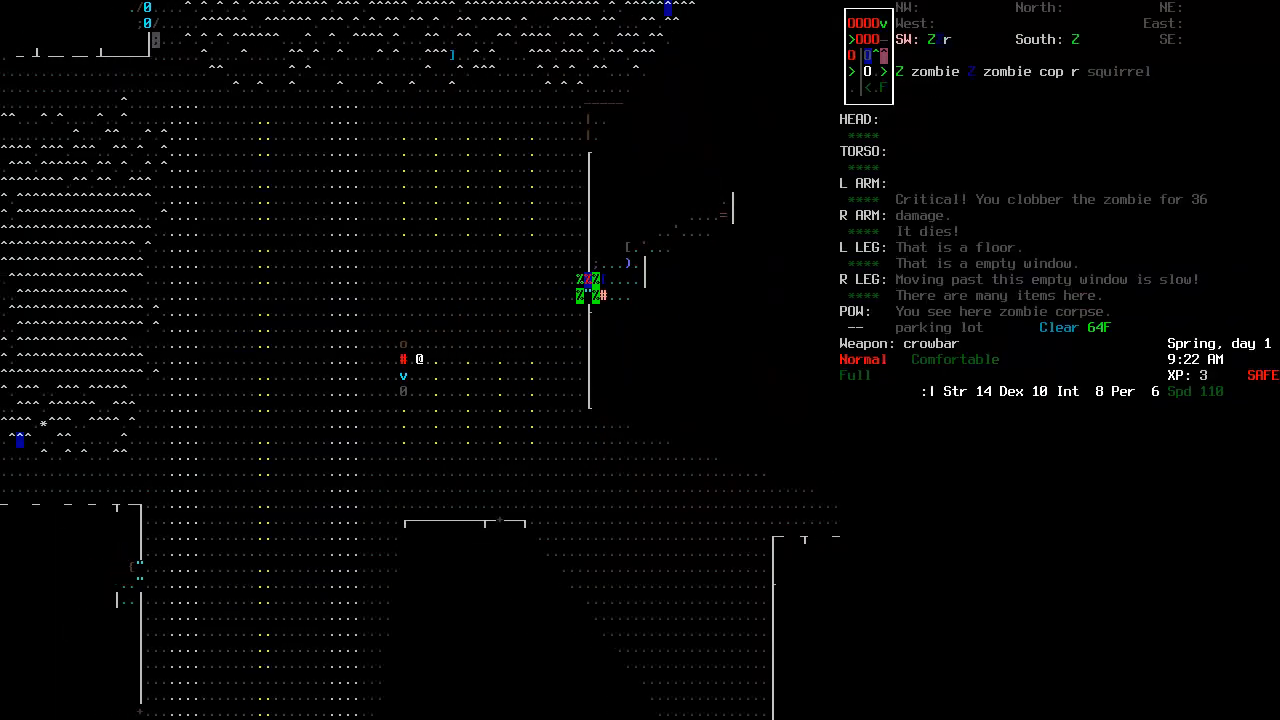
pyautogui.press('m')
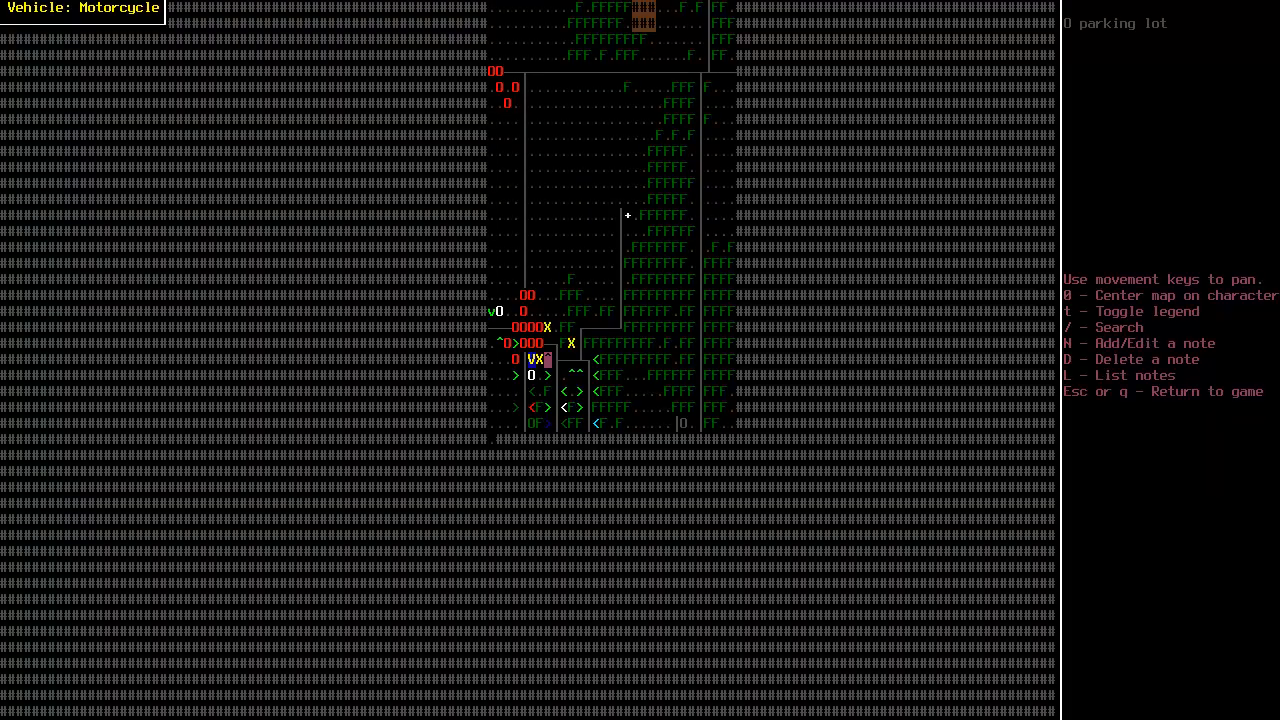
# - Close the overmap and survey nearby tiles: pavement, movement cost 100, zombies in sight
pyautogui.press('Escape')
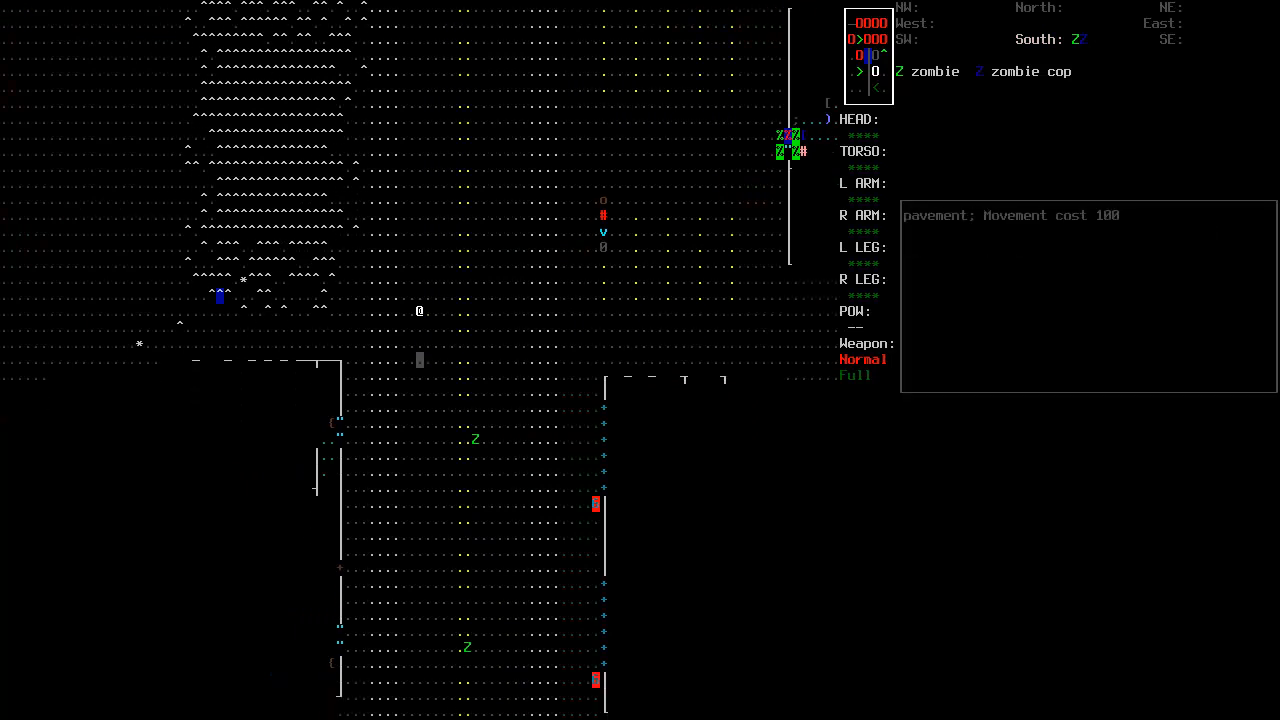
# - Scroll the wear menu while putting on the sweatshirt before fighting the window zombie
pyautogui.scroll(-3)
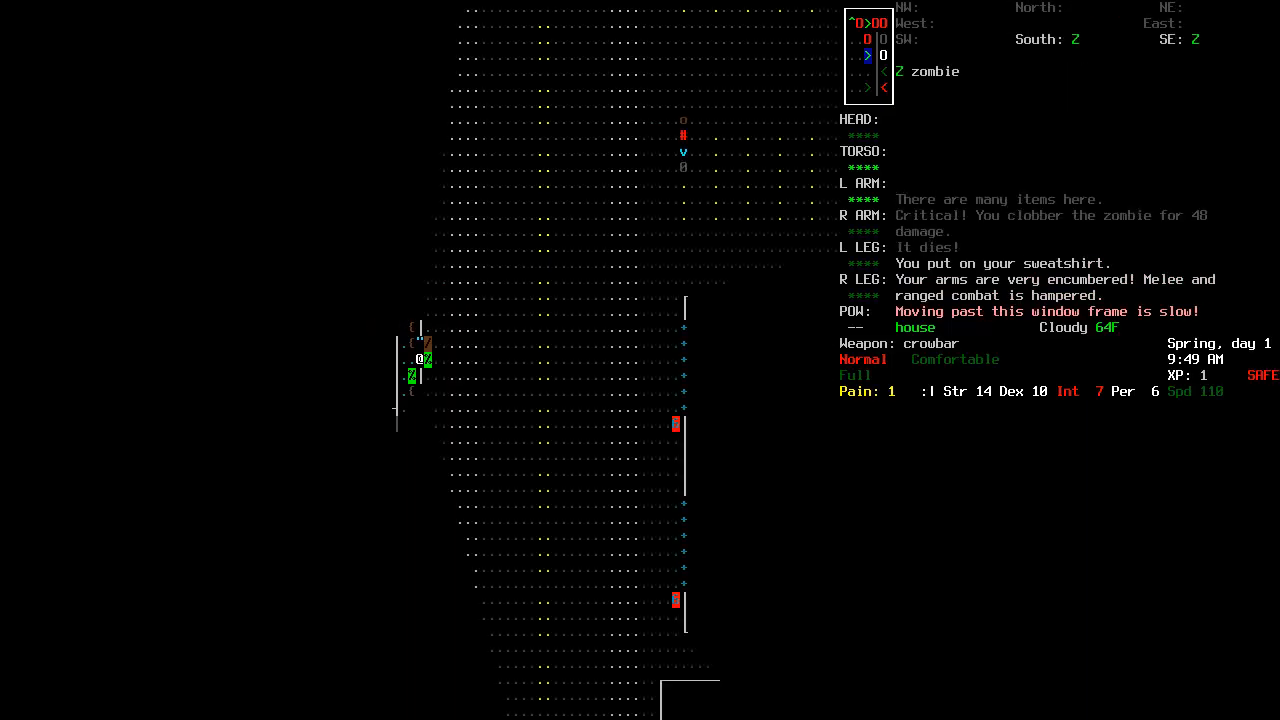
# - Examine the house entrance while fighting the attacking zombies with the crowbar
pyautogui.press('e')
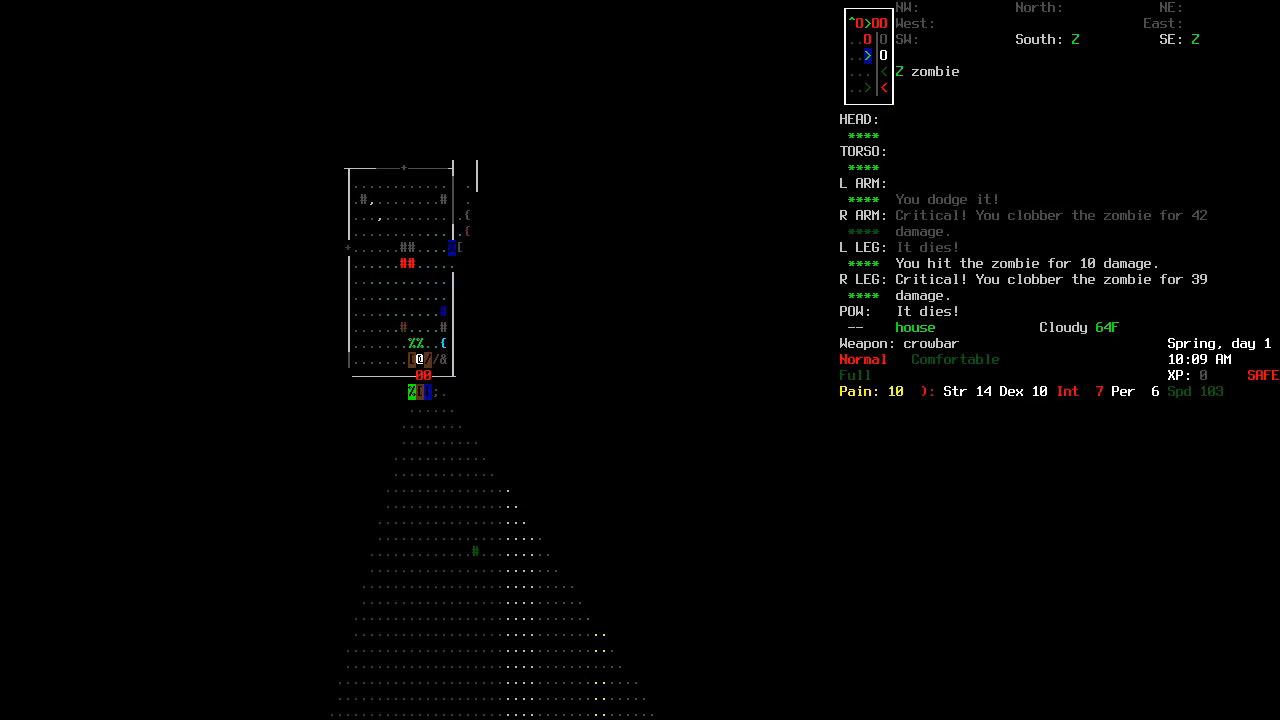
# - Take aspirin for the pain from the consume menu, then bring up the overmap around the house
pyautogui.press('v')
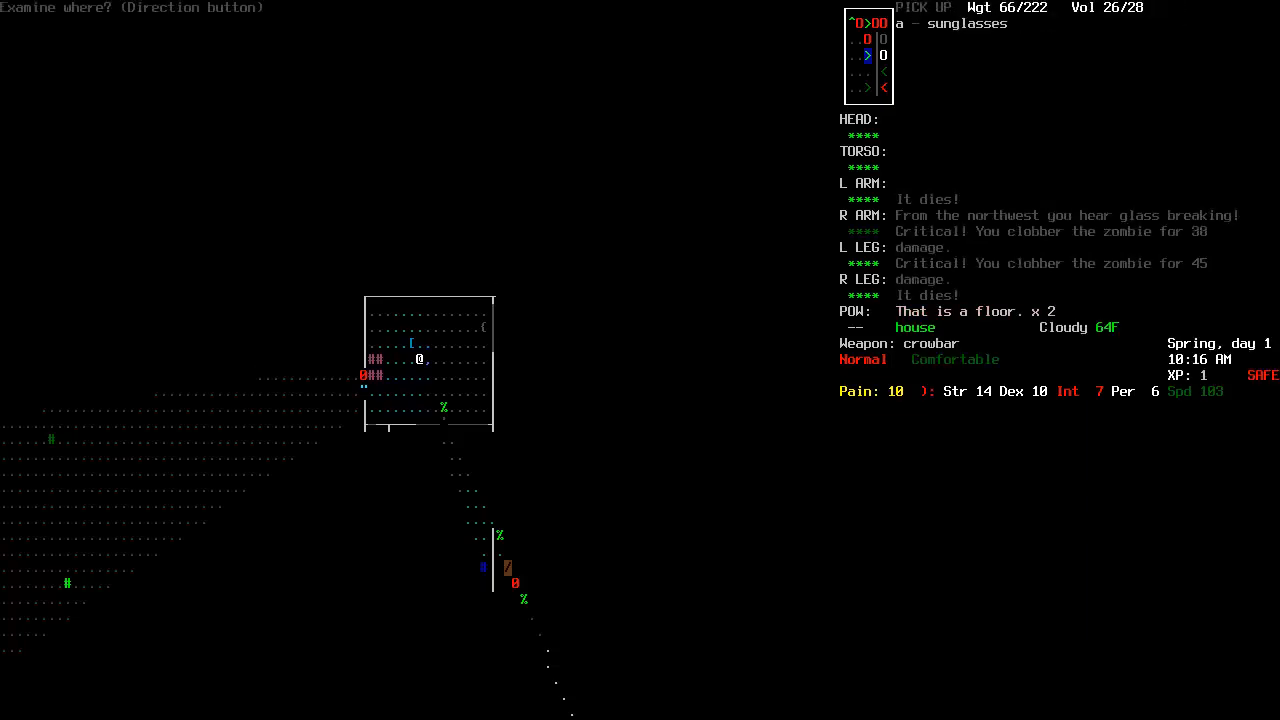
pyautogui.press('.')
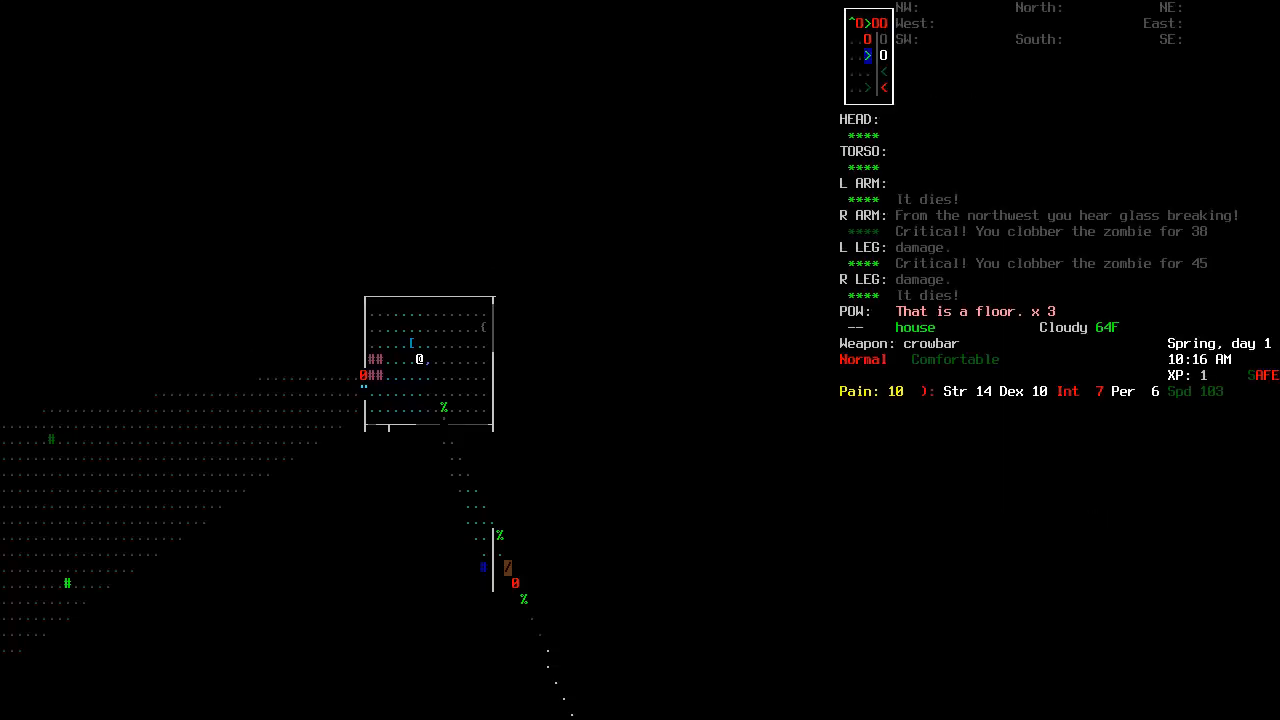
pyautogui.press('@')
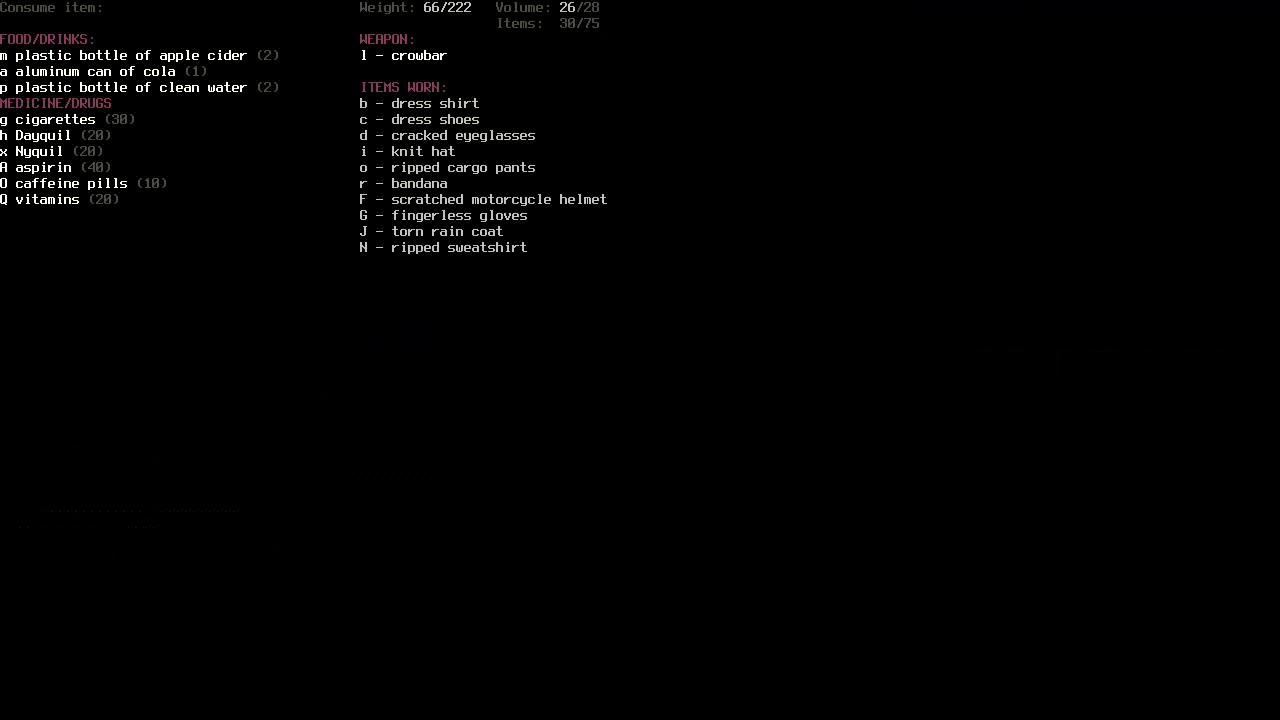
pyautogui.click(44, 168)
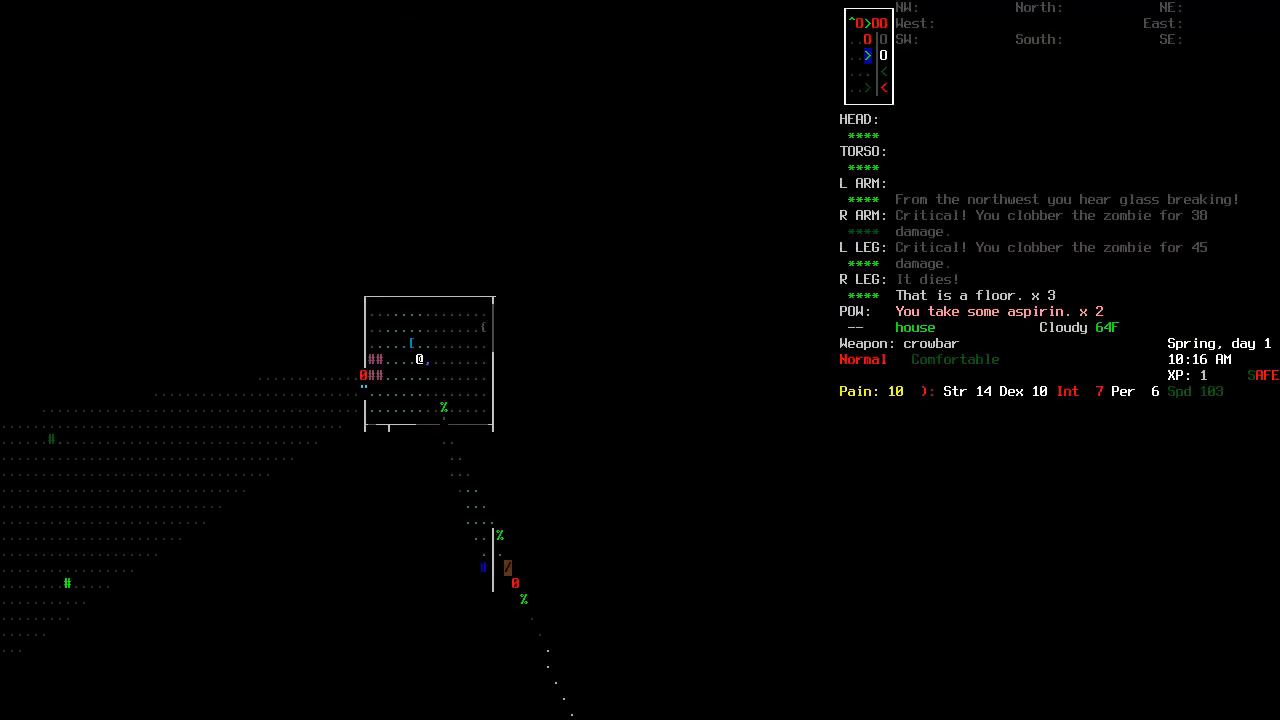
pyautogui.press('m')
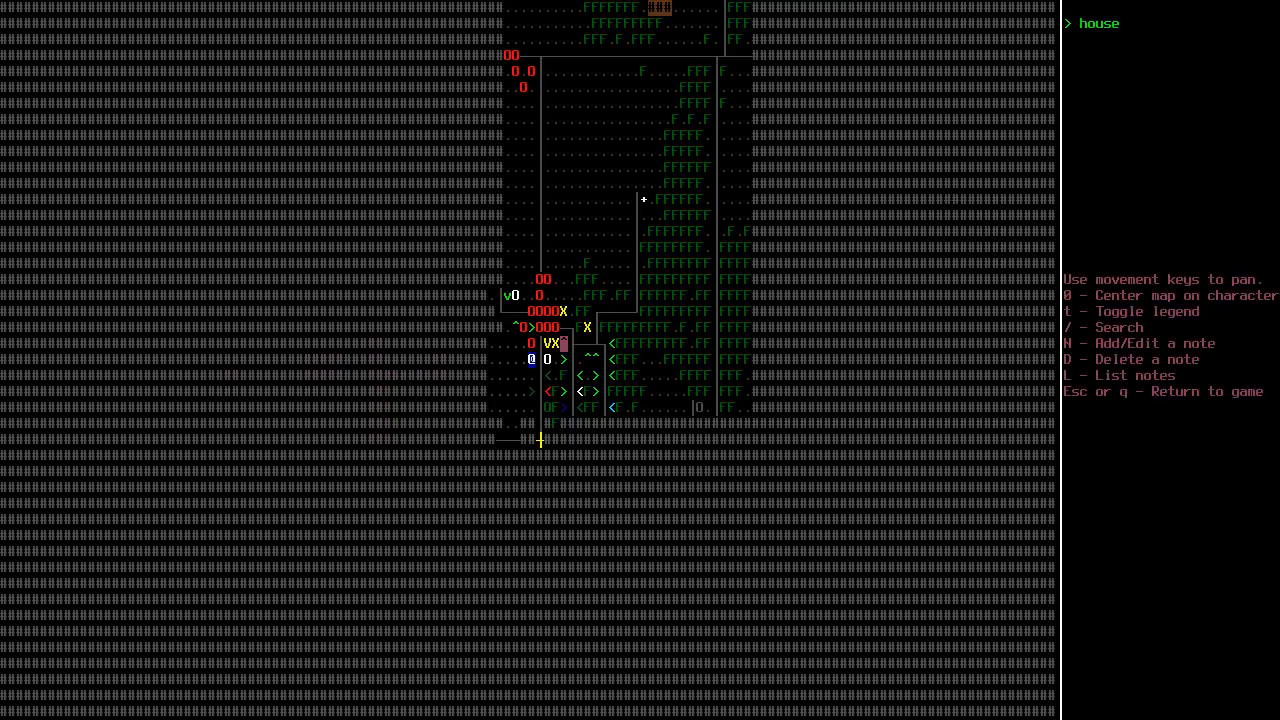
# - Return from the overmap, smoke a cigarette, and view the character sheet showing Cigarette, Pain and Stimulant effects
pyautogui.press('N')
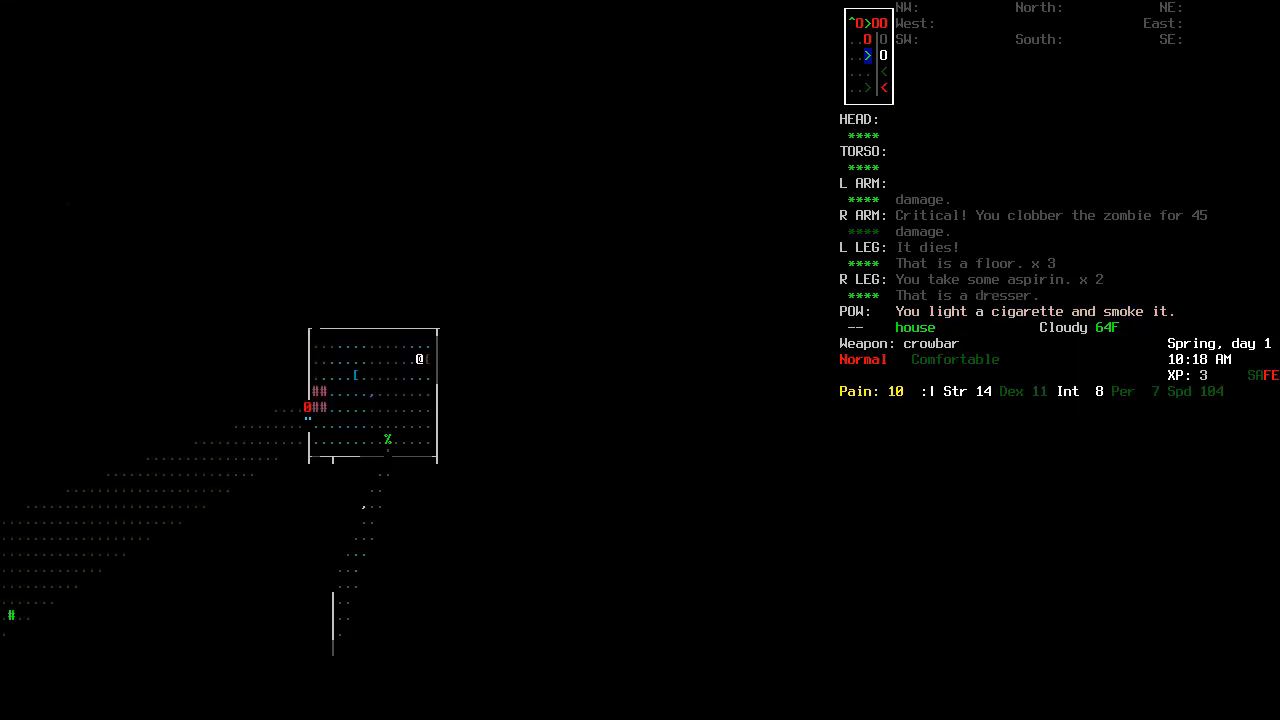
pyautogui.press('@')
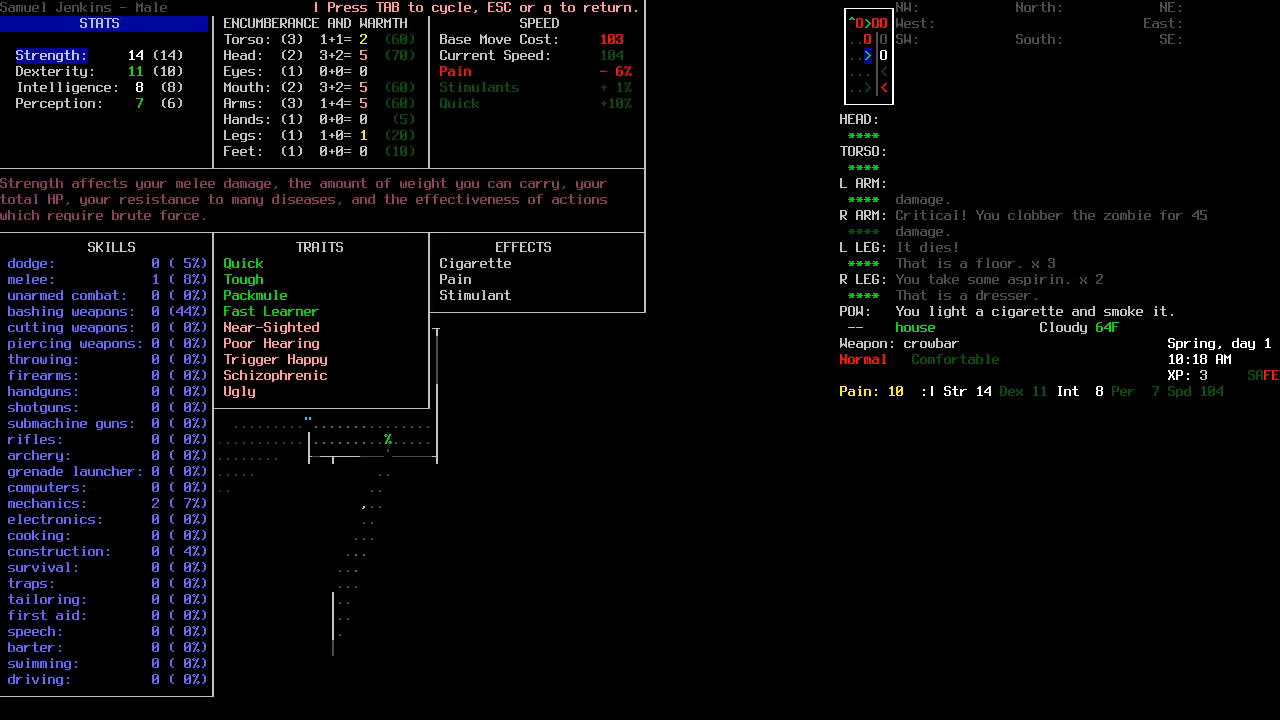